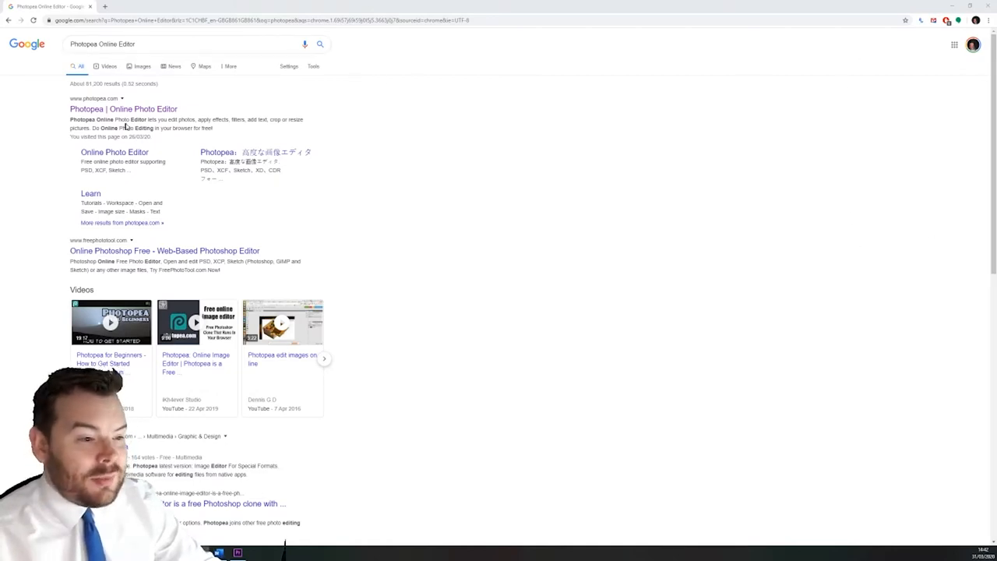
pyautogui.moveTo(124, 109)
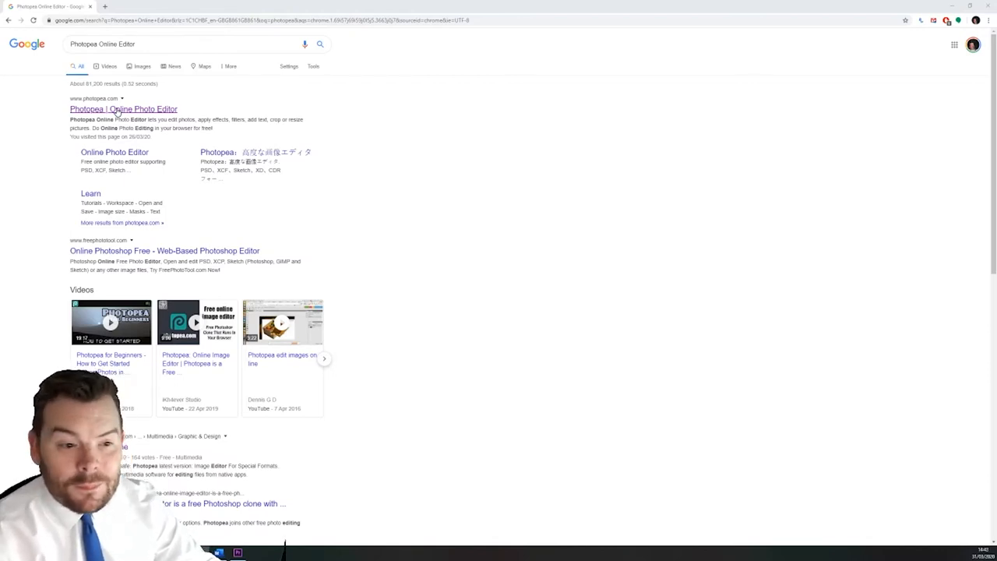
# Step: Load Photopea from the 'Photopea | Online Photo Editor' search result
pyautogui.click(123, 108)
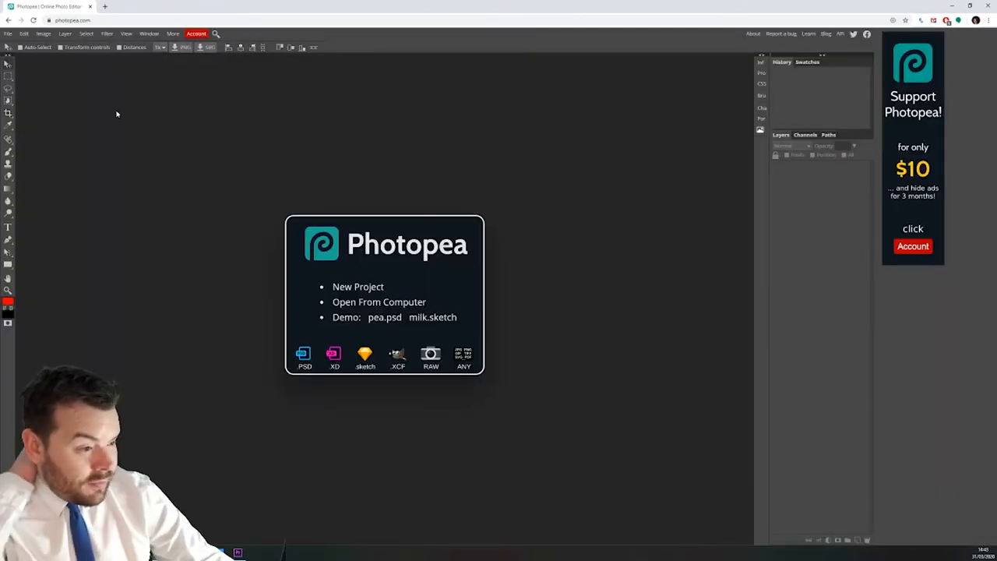
pyautogui.moveTo(61, 109)
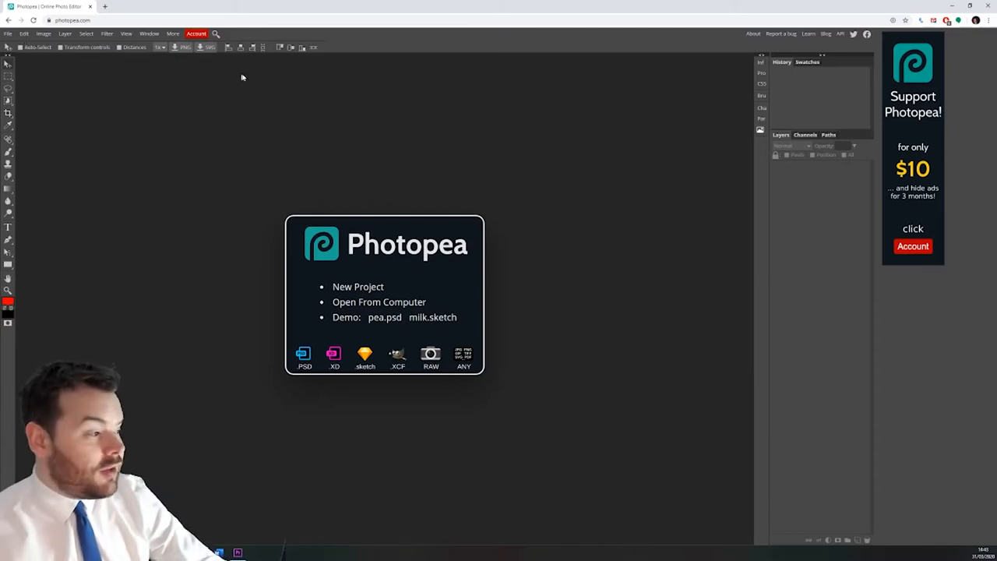
pyautogui.moveTo(312, 387)
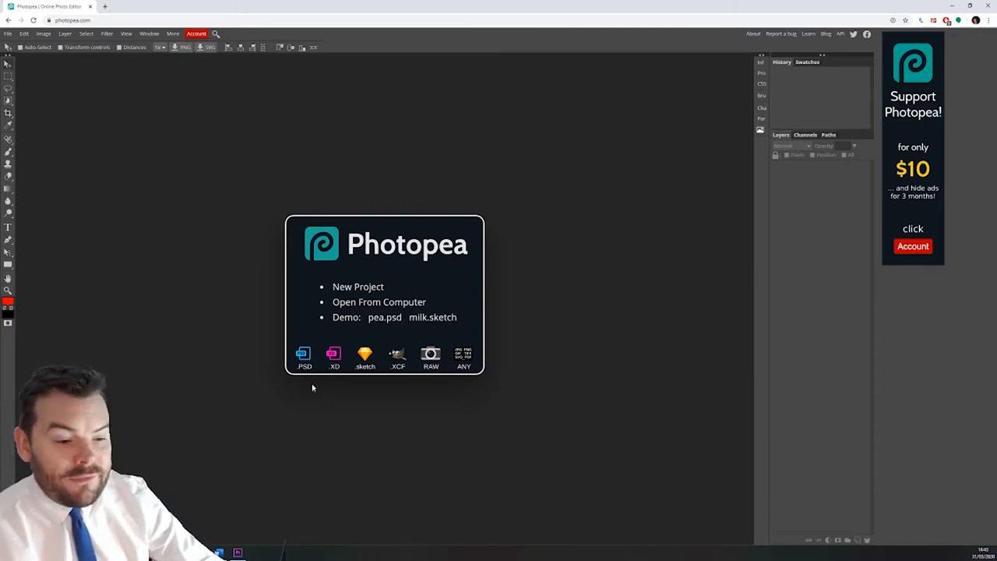
pyautogui.moveTo(308, 370)
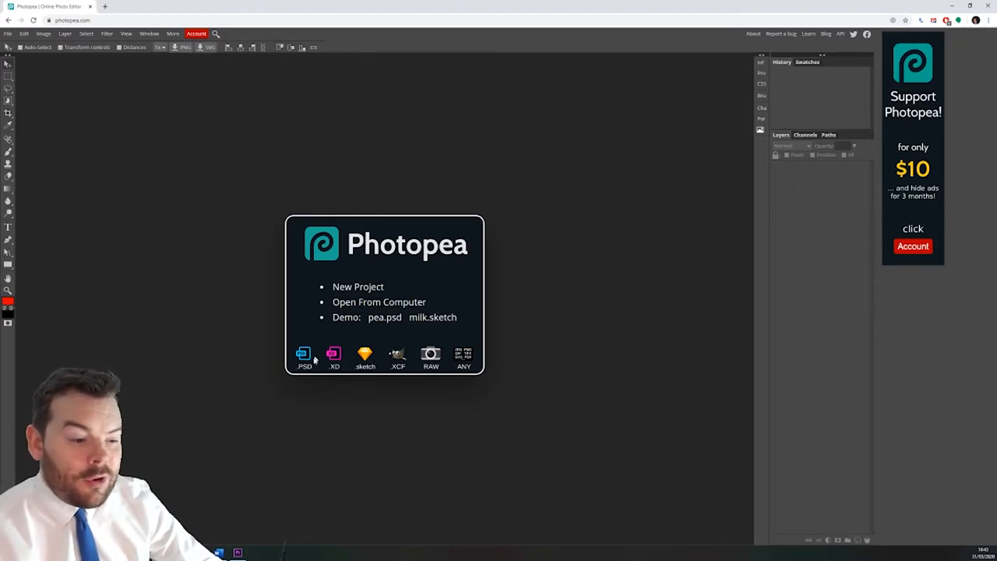
pyautogui.moveTo(316, 277)
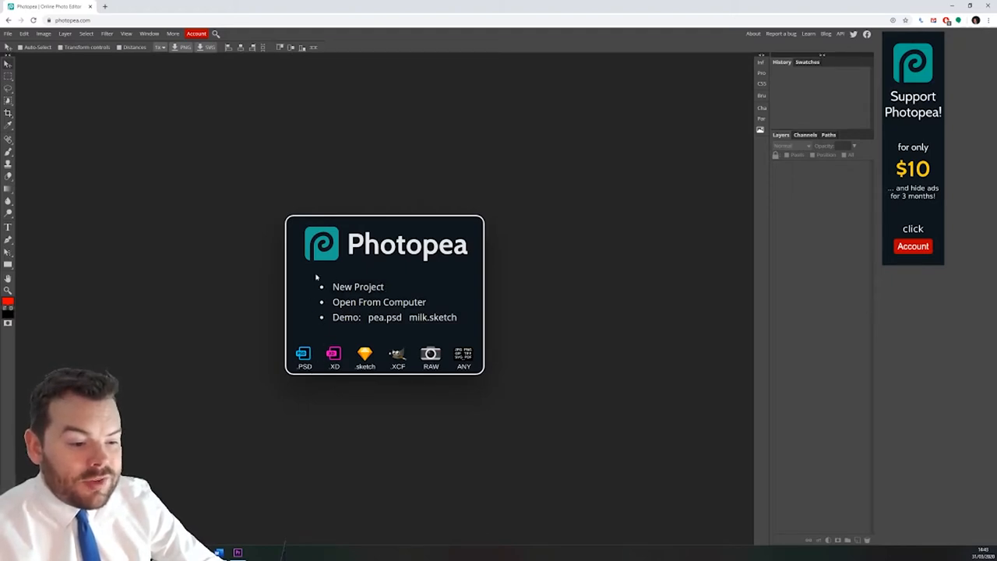
pyautogui.moveTo(357, 287)
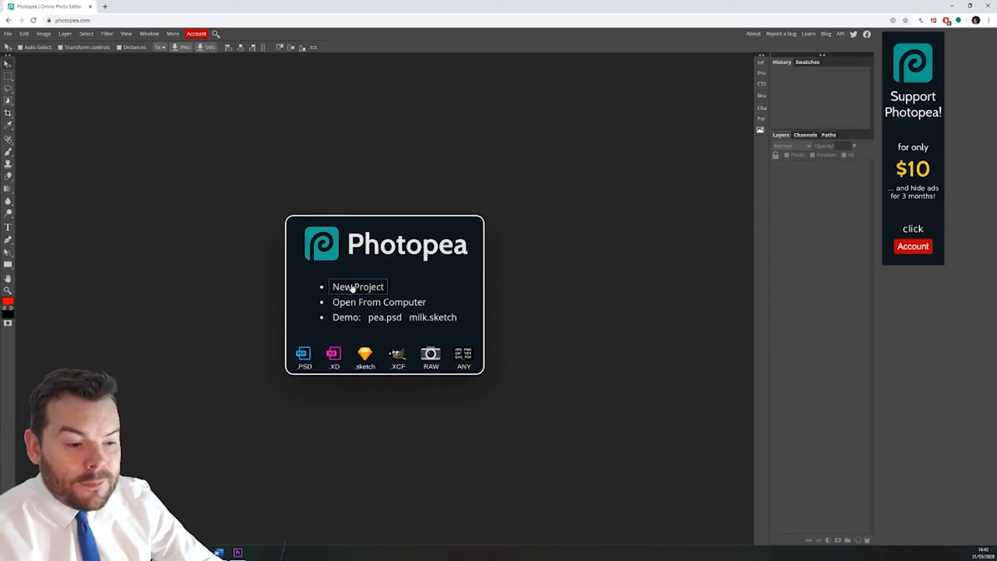
# Step: Create a new blank white landscape document named 'Daring to Dream'
pyautogui.click(358, 286)
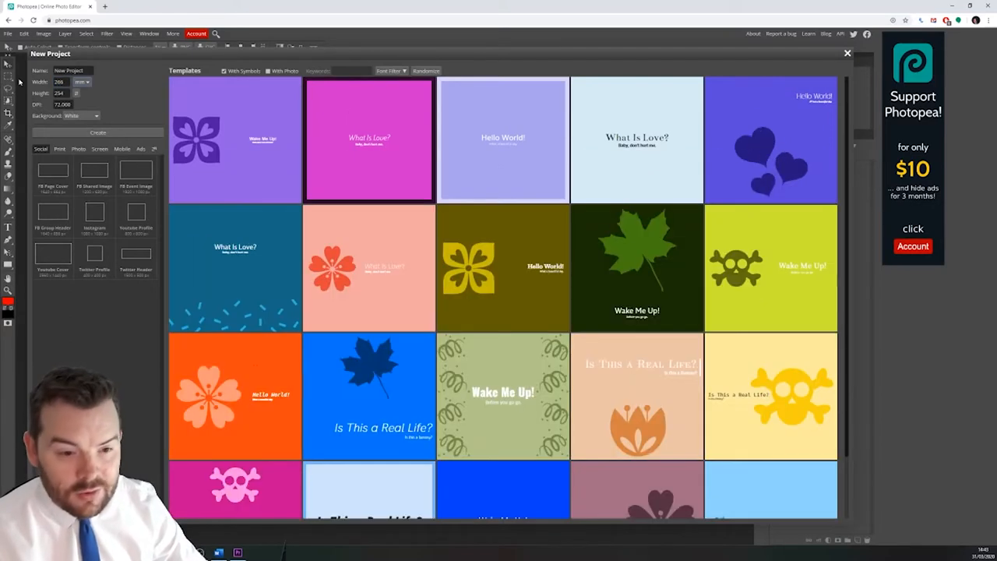
pyautogui.tripleClick(59, 94)
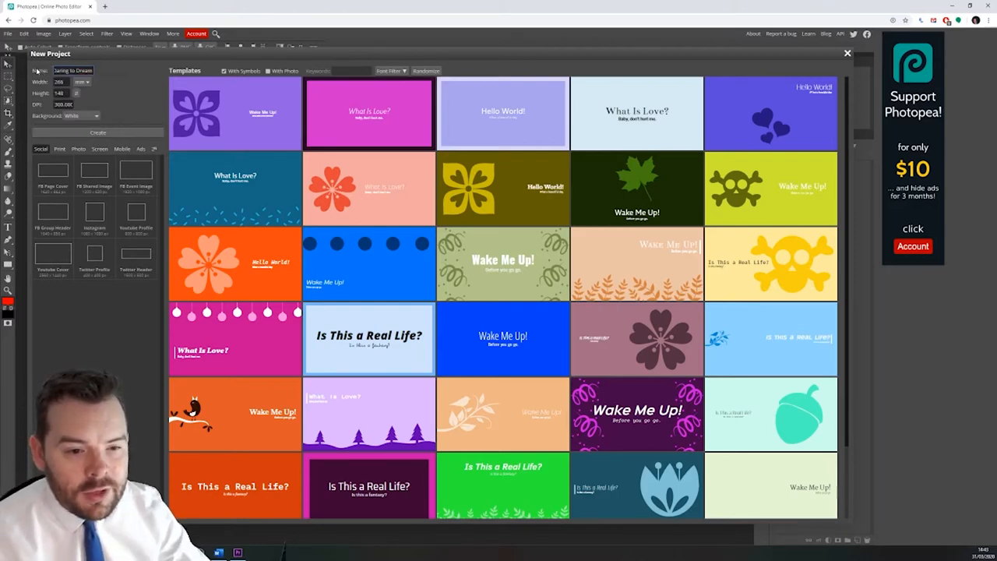
pyautogui.click(98, 132)
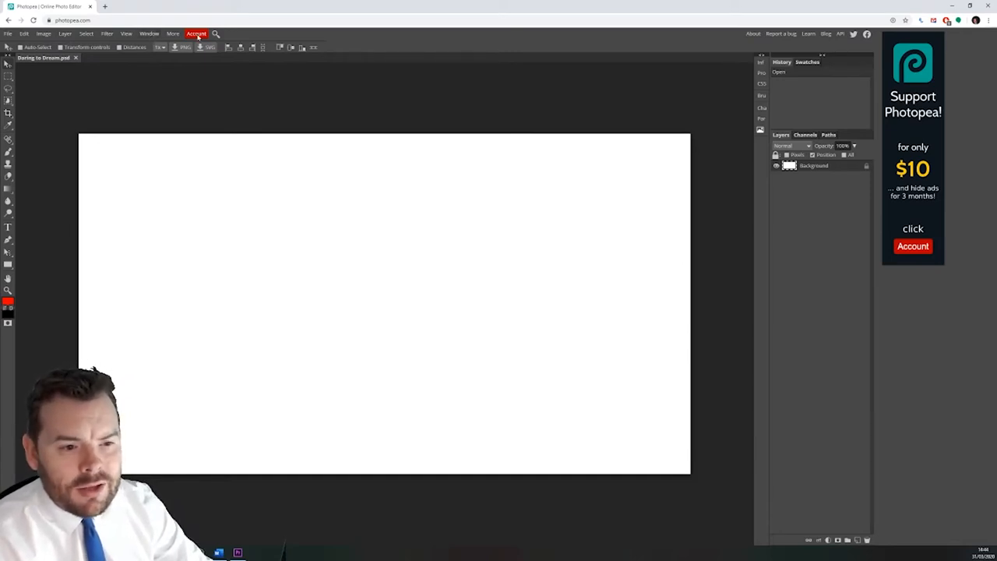
pyautogui.click(196, 34)
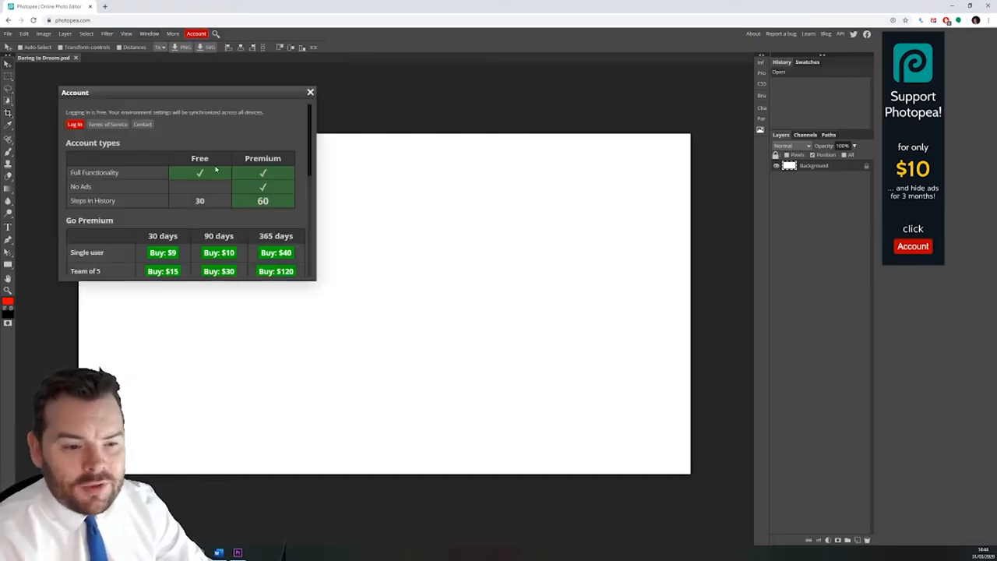
pyautogui.moveTo(152, 162)
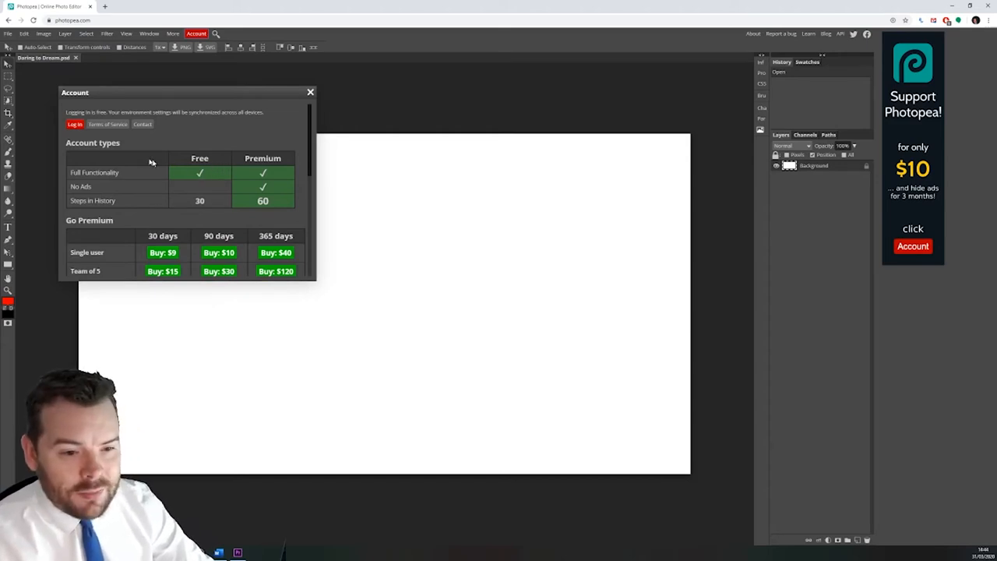
pyautogui.moveTo(137, 219)
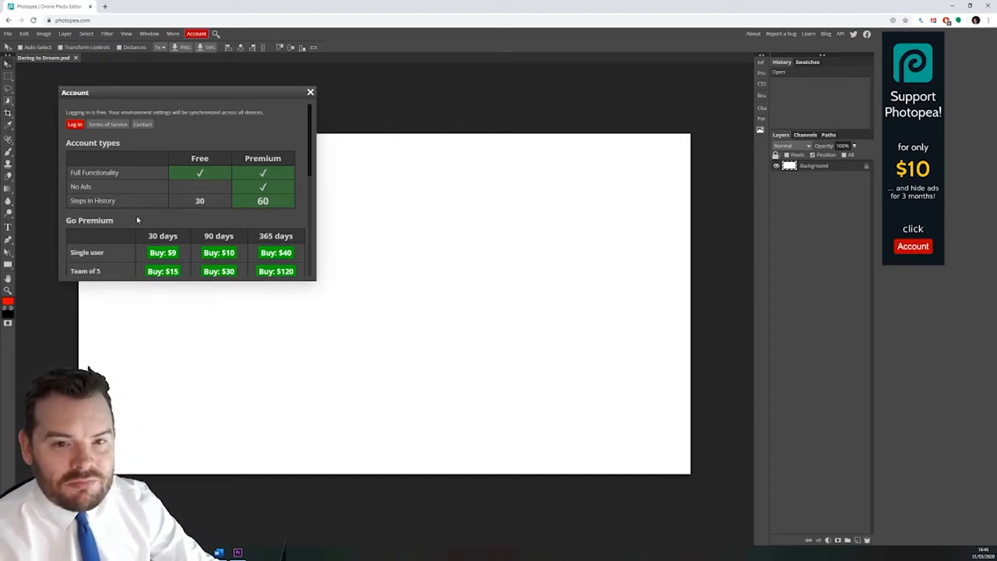
pyautogui.moveTo(143, 210)
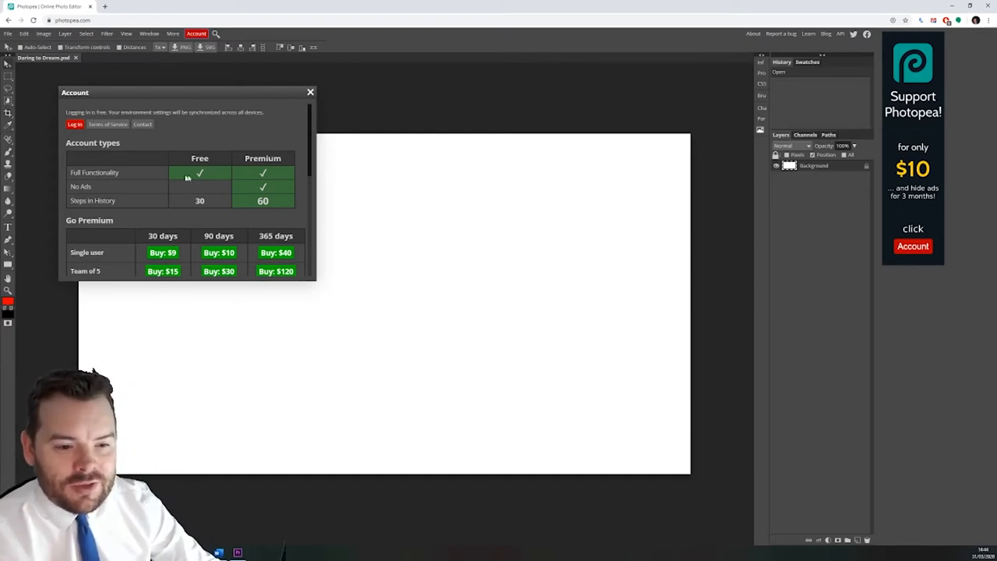
pyautogui.moveTo(197, 187)
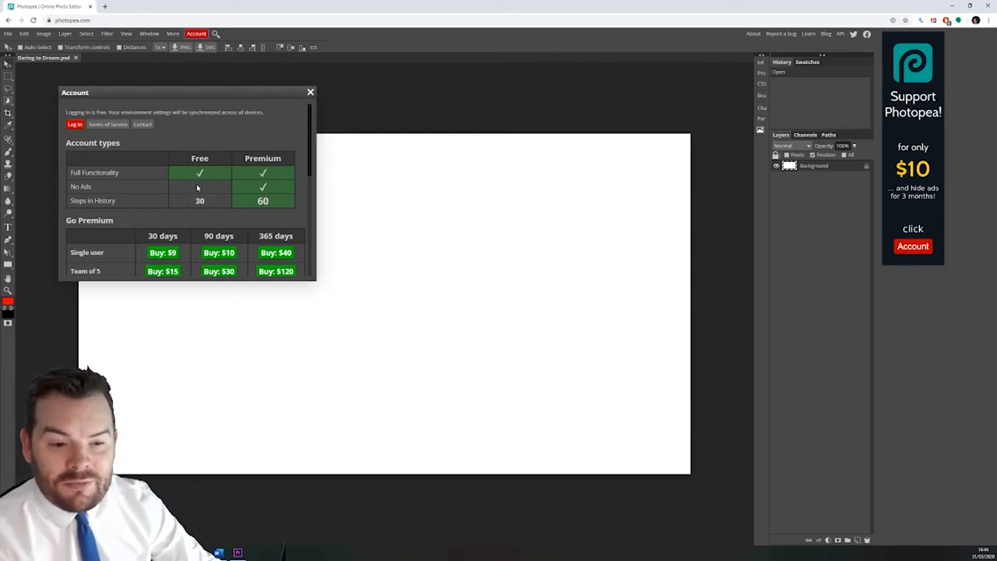
pyautogui.moveTo(199, 201)
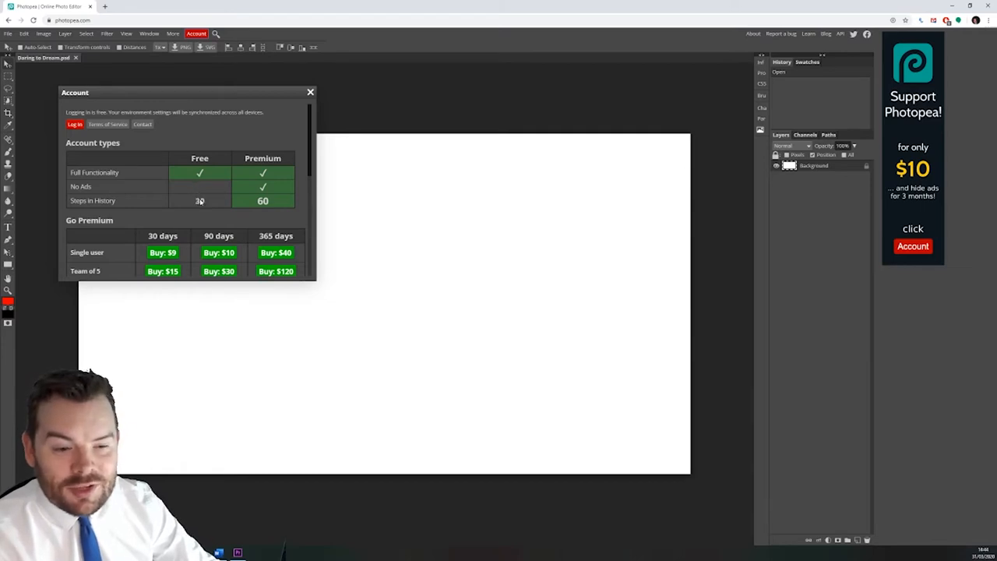
pyautogui.scroll(-3)
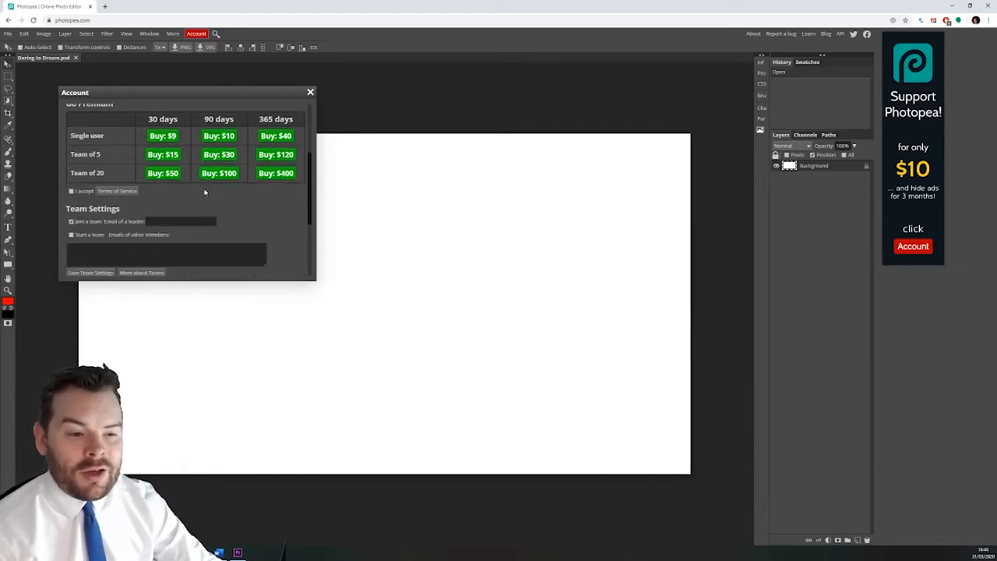
pyautogui.scroll(-3)
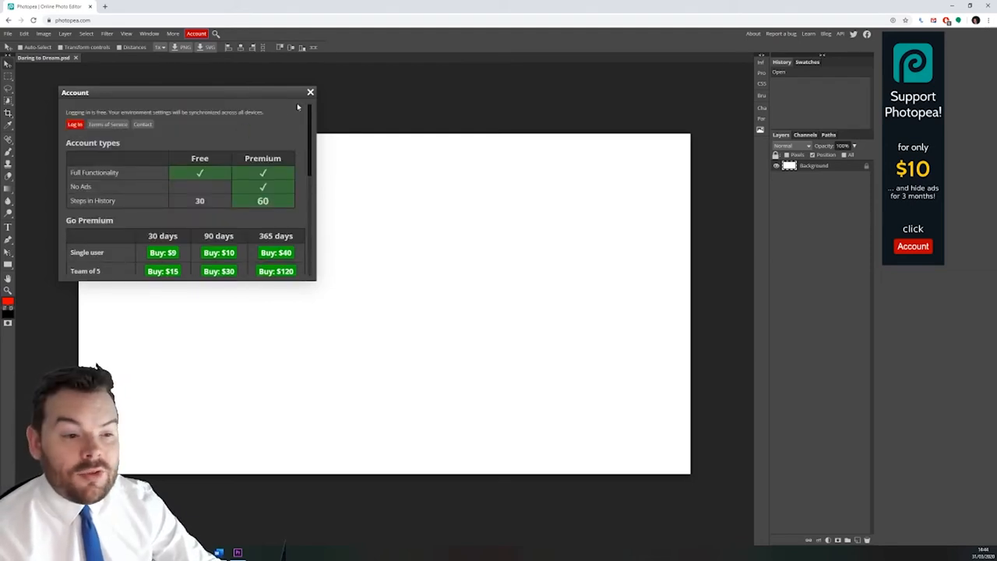
pyautogui.click(310, 92)
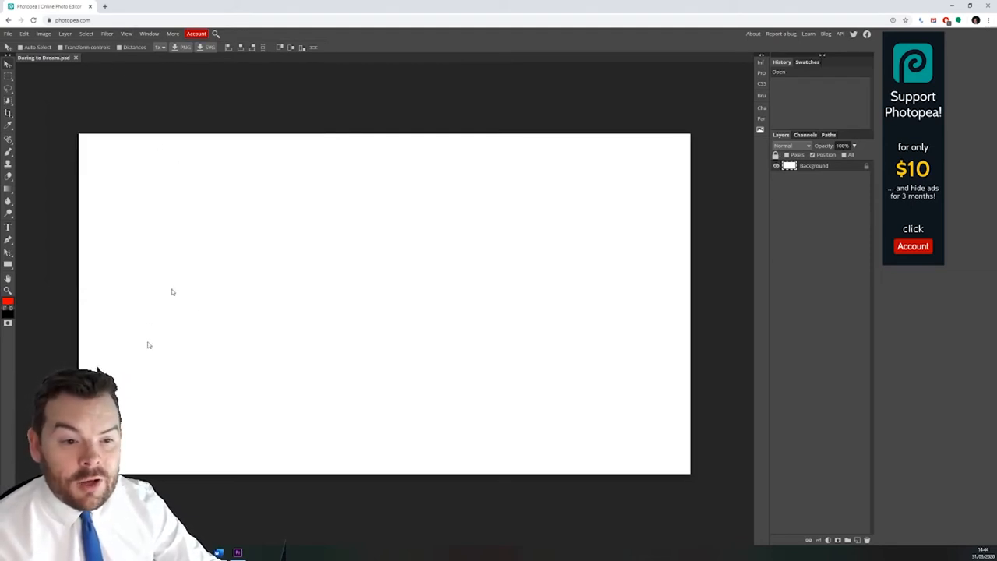
# Step: Add a vertical guide at 126 millimetres through View > Add Guides
pyautogui.click(126, 33)
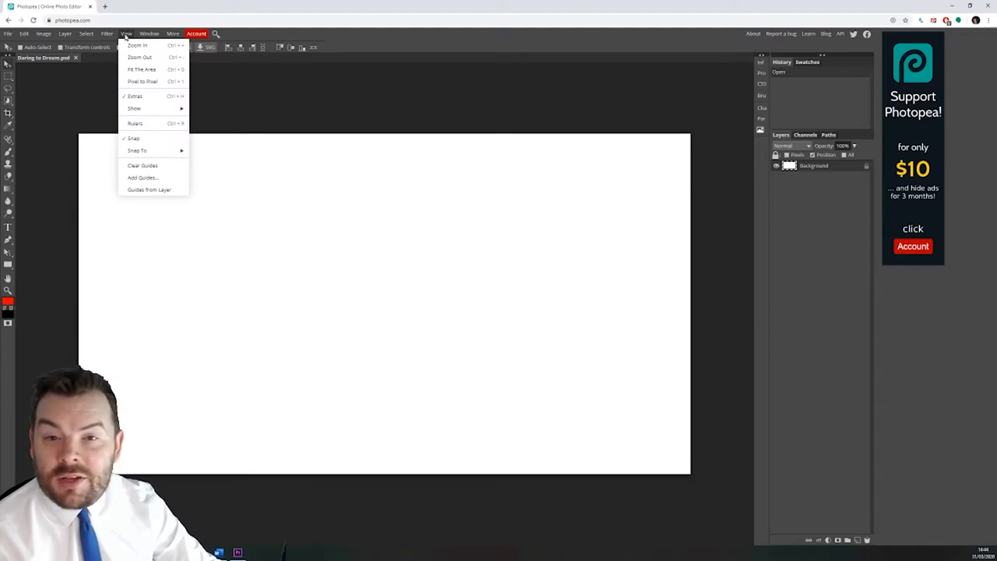
pyautogui.click(143, 178)
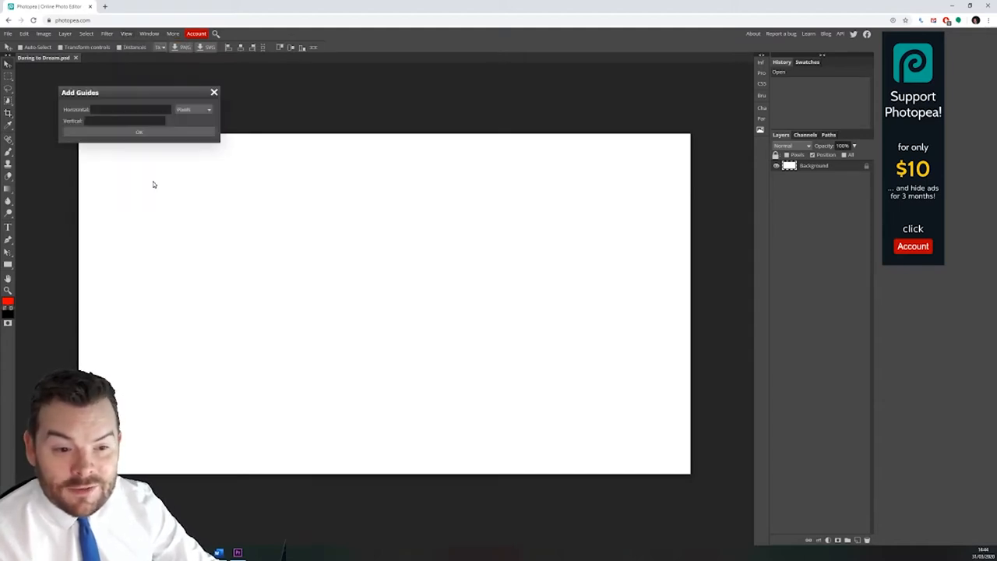
pyautogui.click(125, 121)
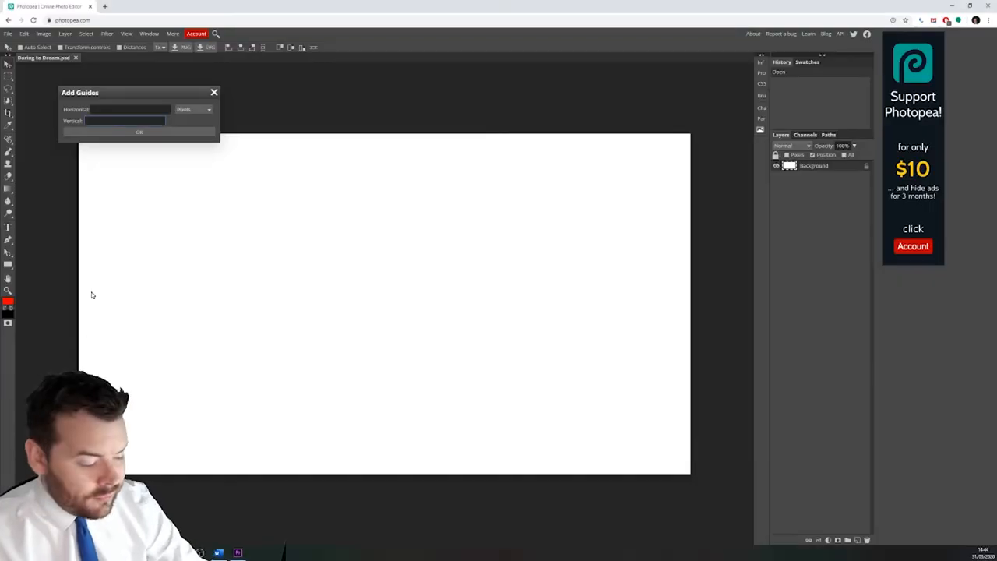
pyautogui.write('126')
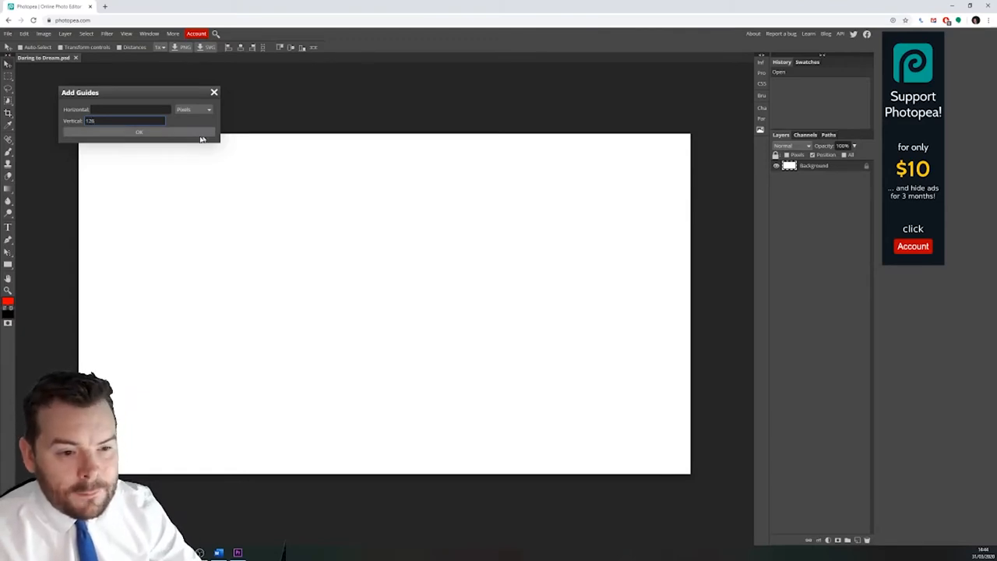
pyautogui.click(193, 109)
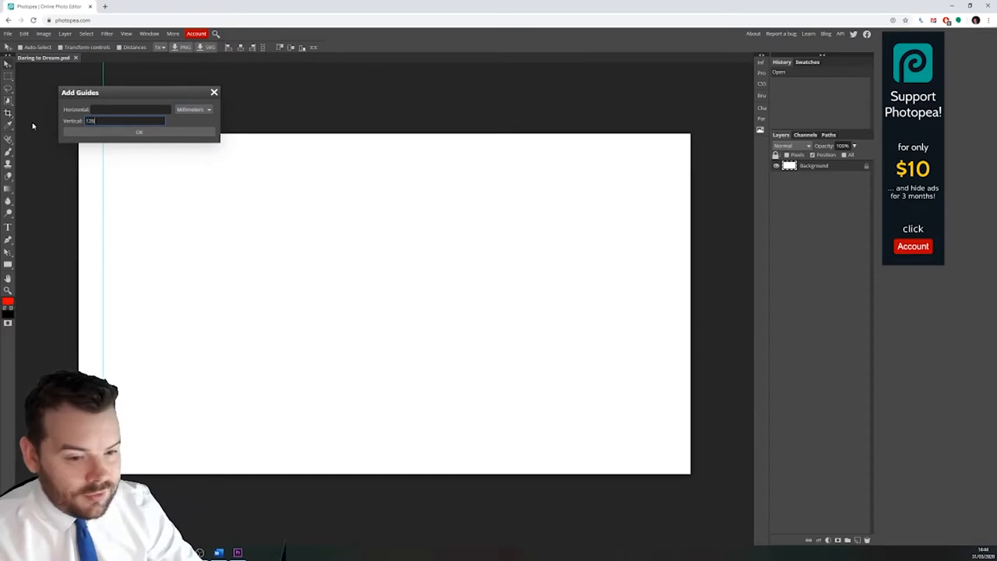
pyautogui.click(140, 132)
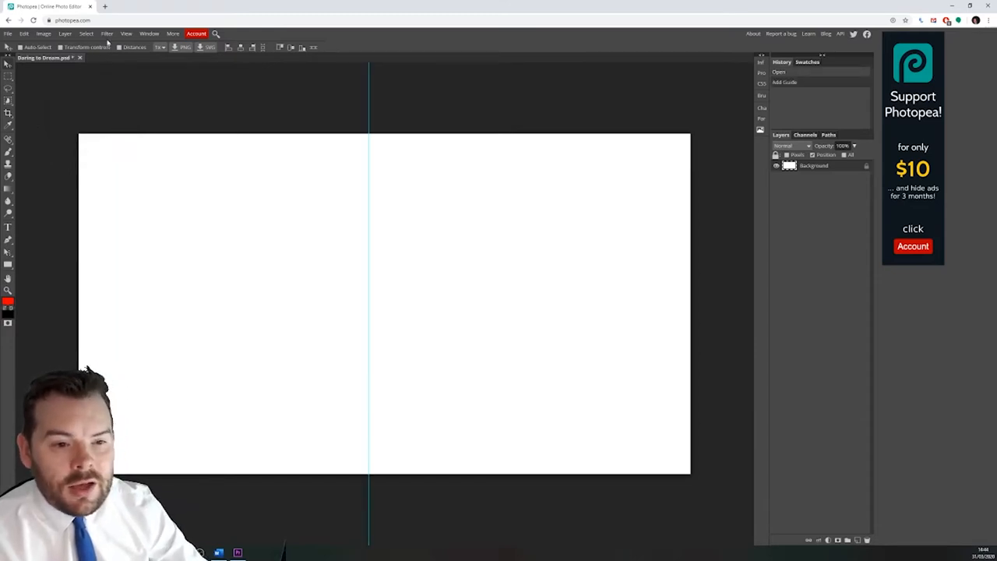
# Step: Reopen the Add Guides dialog twice and confirm the guide positions
pyautogui.click(126, 34)
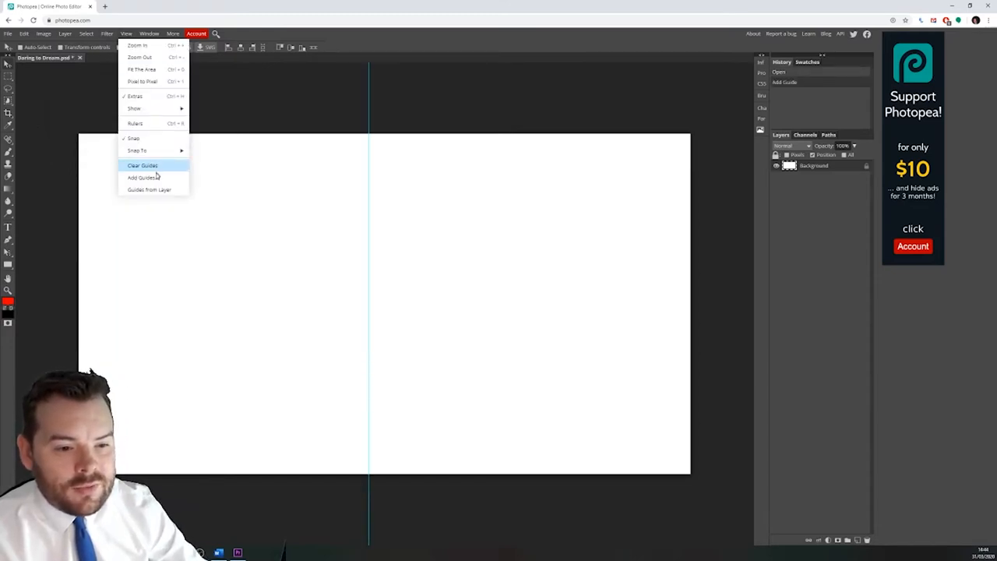
pyautogui.click(141, 178)
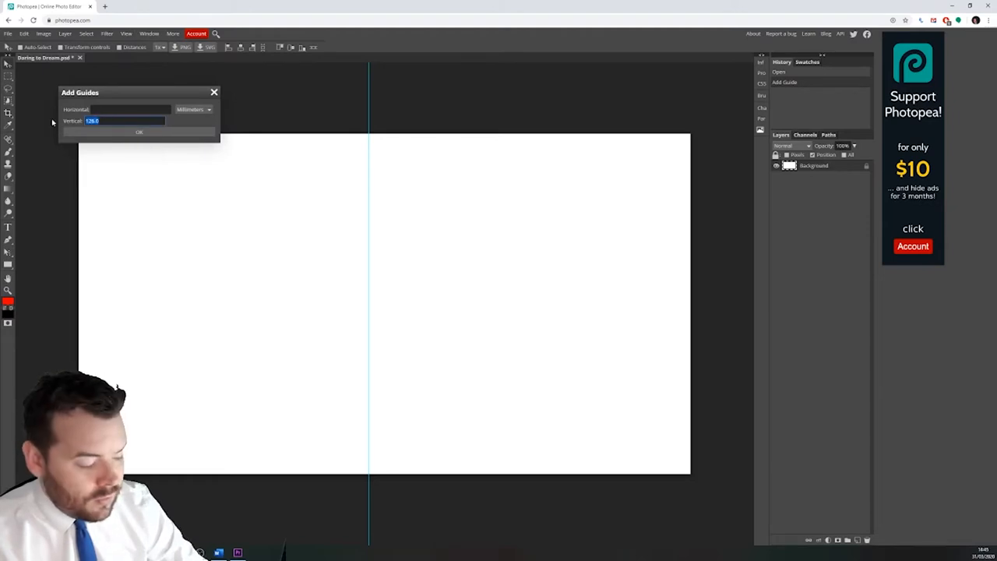
pyautogui.click(138, 132)
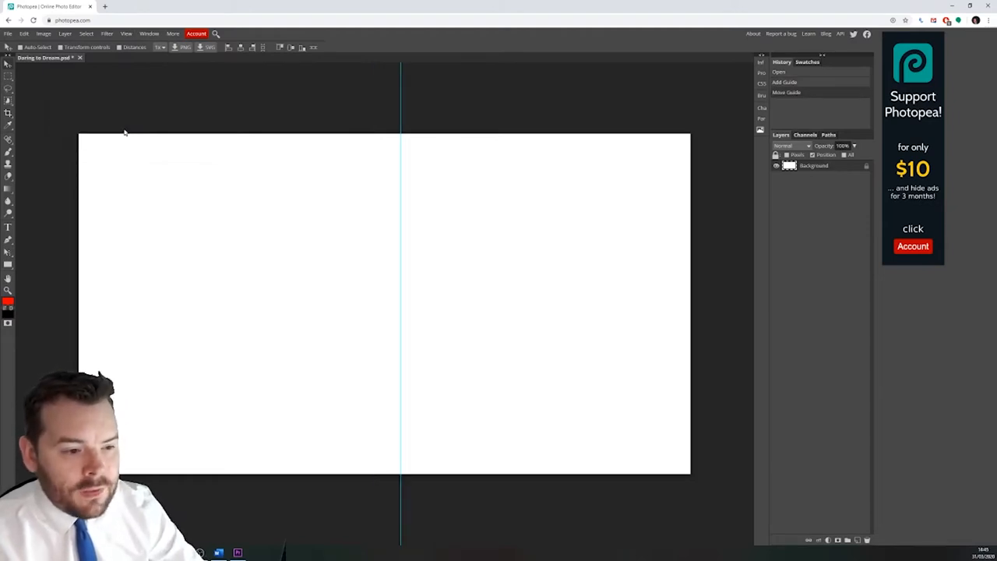
pyautogui.click(125, 34)
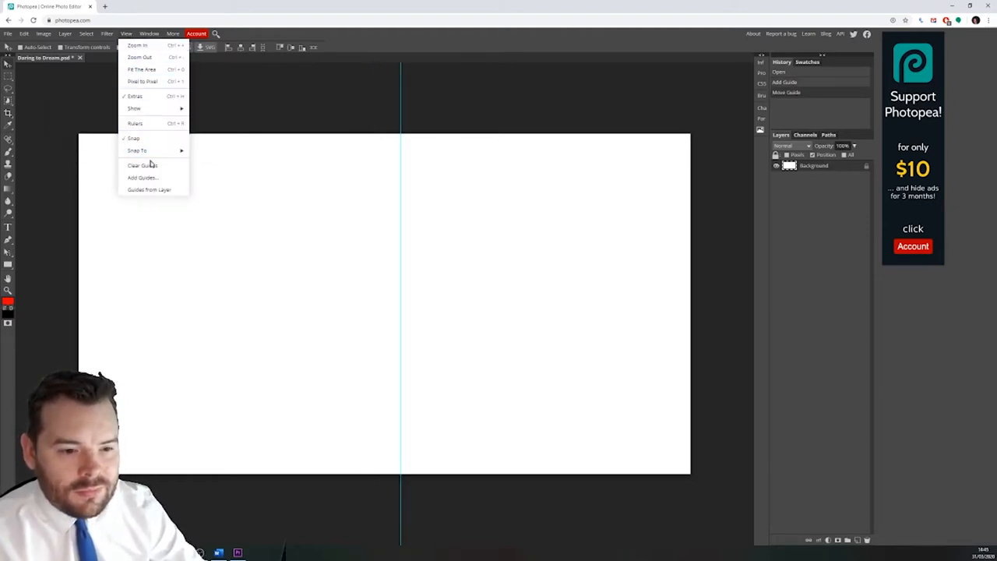
pyautogui.click(141, 178)
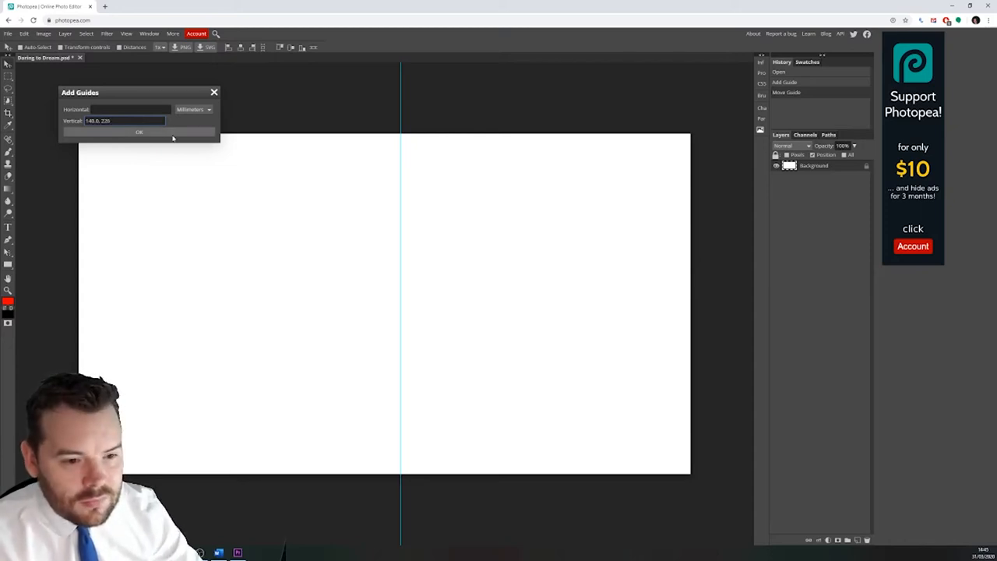
pyautogui.click(139, 132)
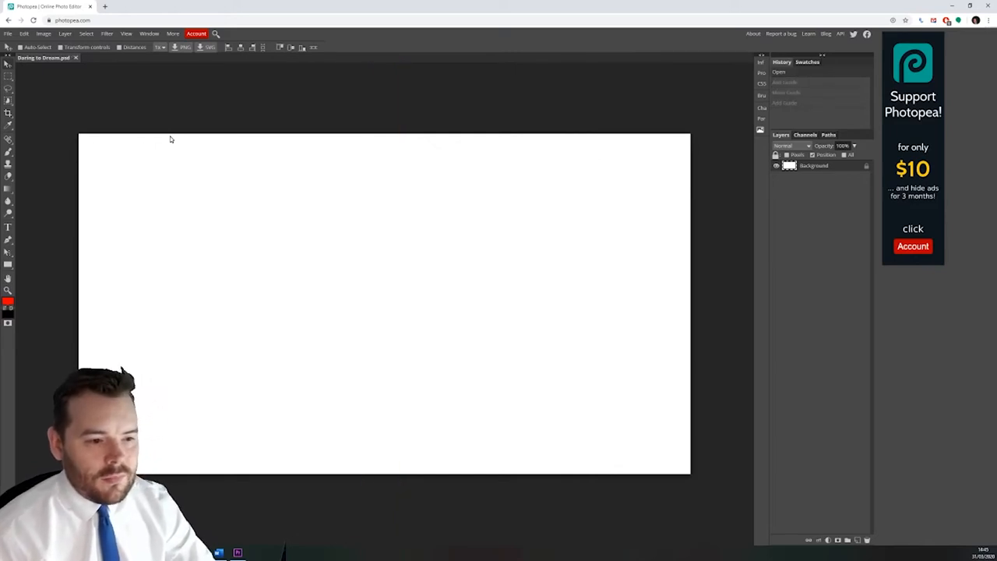
pyautogui.moveTo(160, 119)
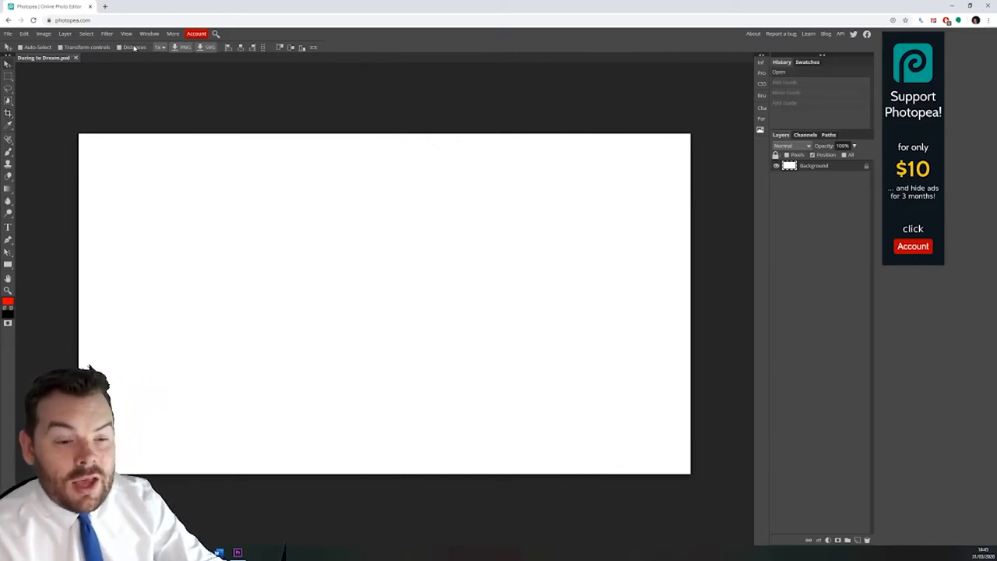
# Step: Add the vertical guides at 128 and 140 millimetres
pyautogui.click(125, 33)
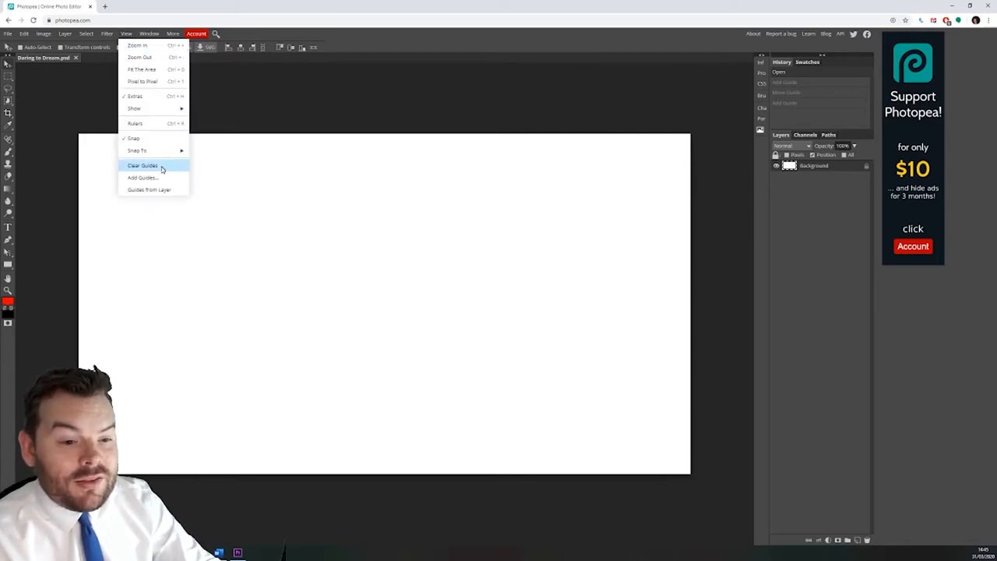
pyautogui.click(143, 178)
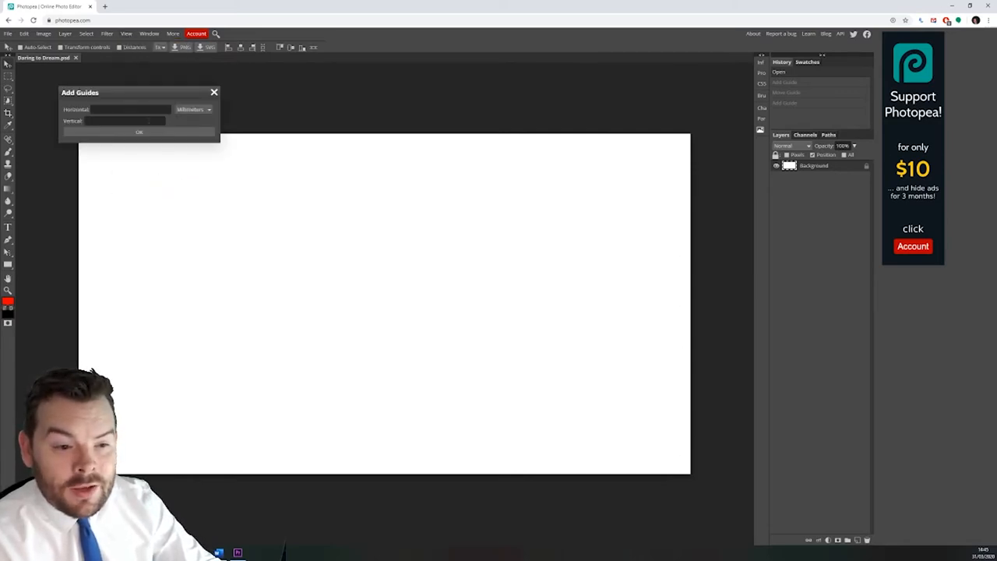
pyautogui.write('2')
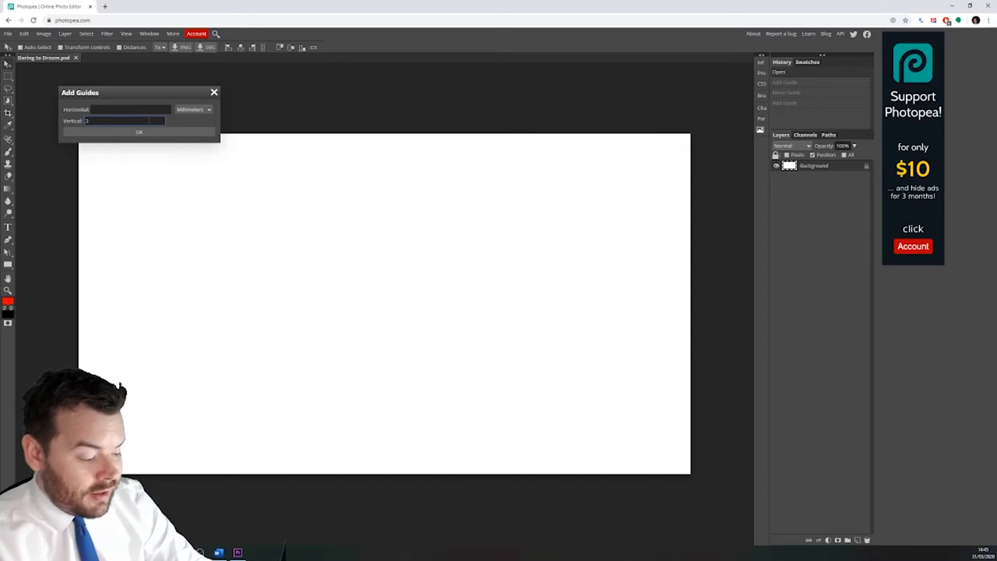
pyautogui.write('128, 140')
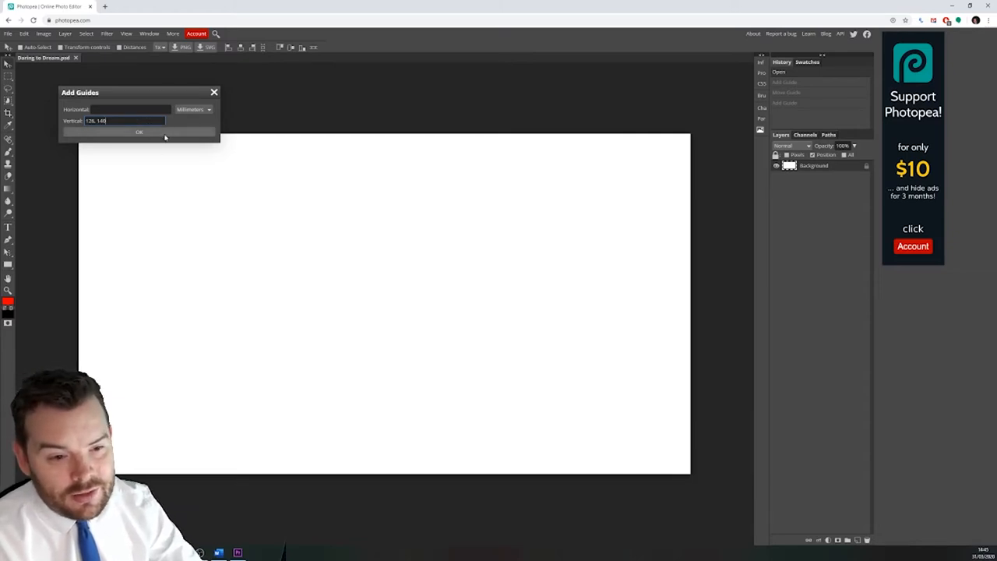
pyautogui.click(139, 131)
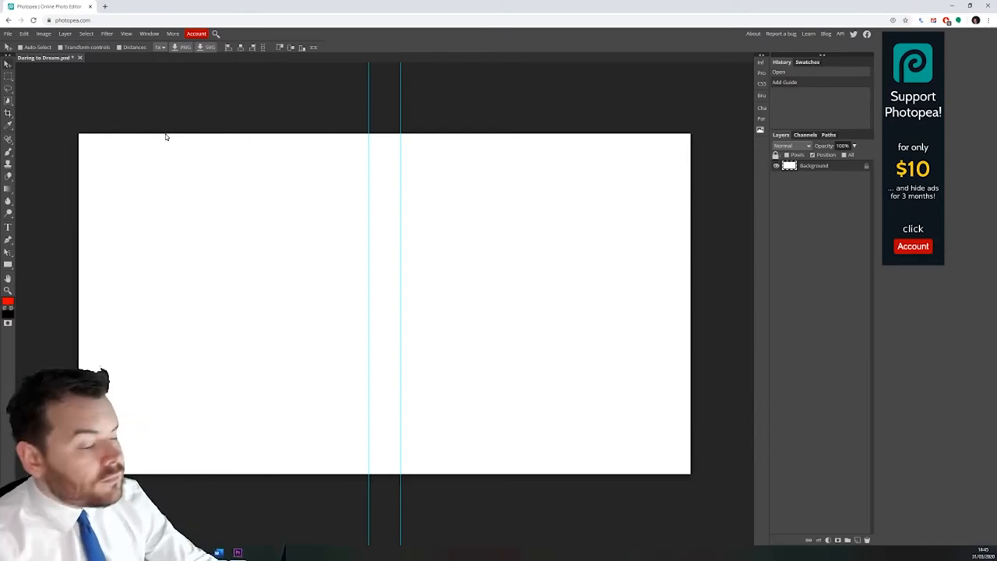
pyautogui.moveTo(362, 303)
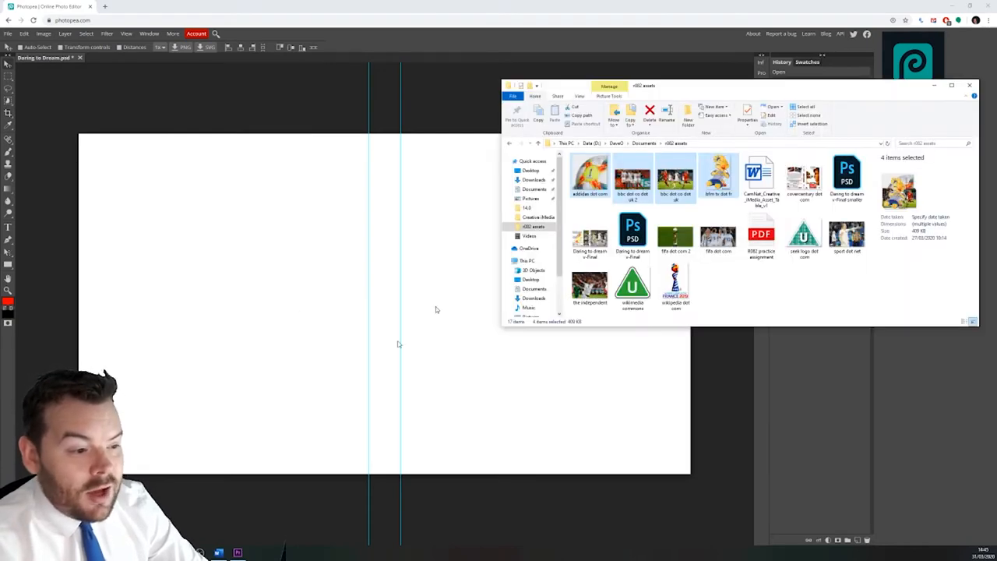
# Step: Ctrl-select four football image files in the r082 assets folder
pyautogui.click(590, 175)
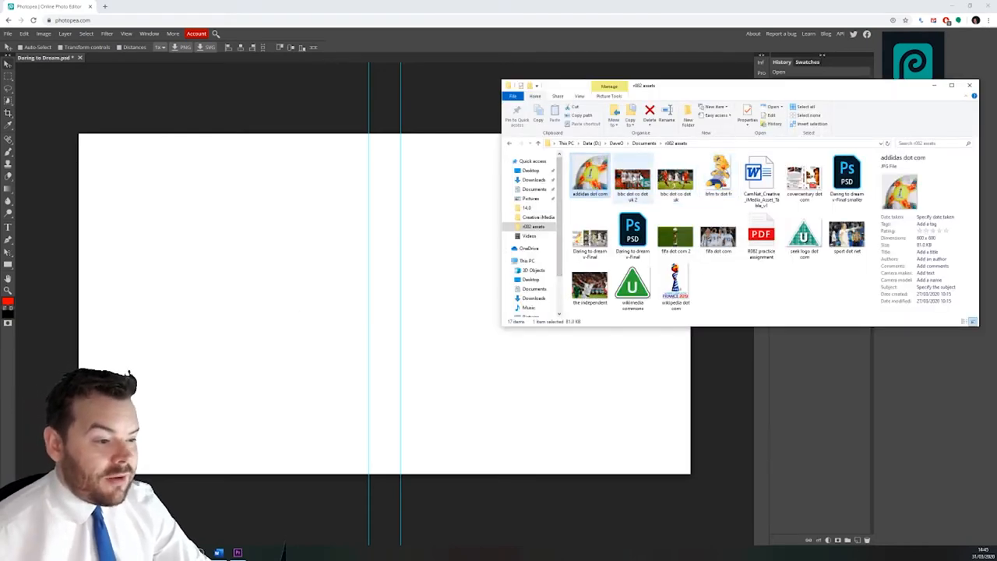
pyautogui.click(717, 175)
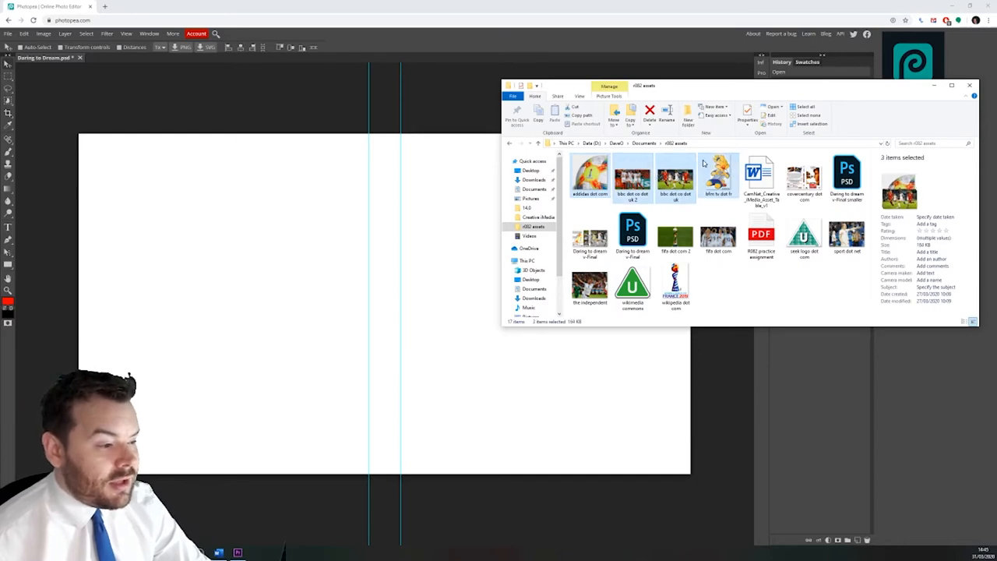
pyautogui.click(675, 234)
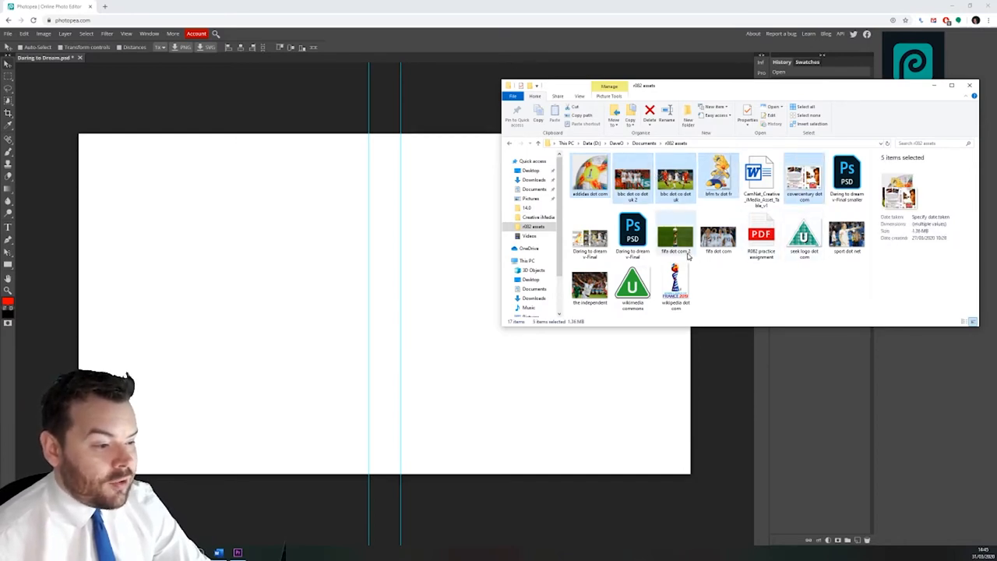
pyautogui.click(717, 234)
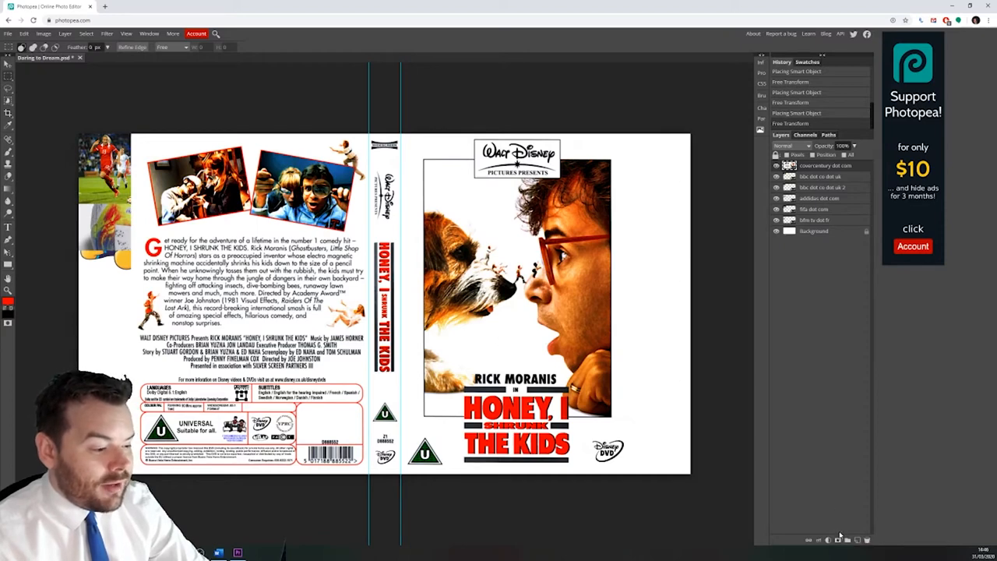
pyautogui.moveTo(840, 539)
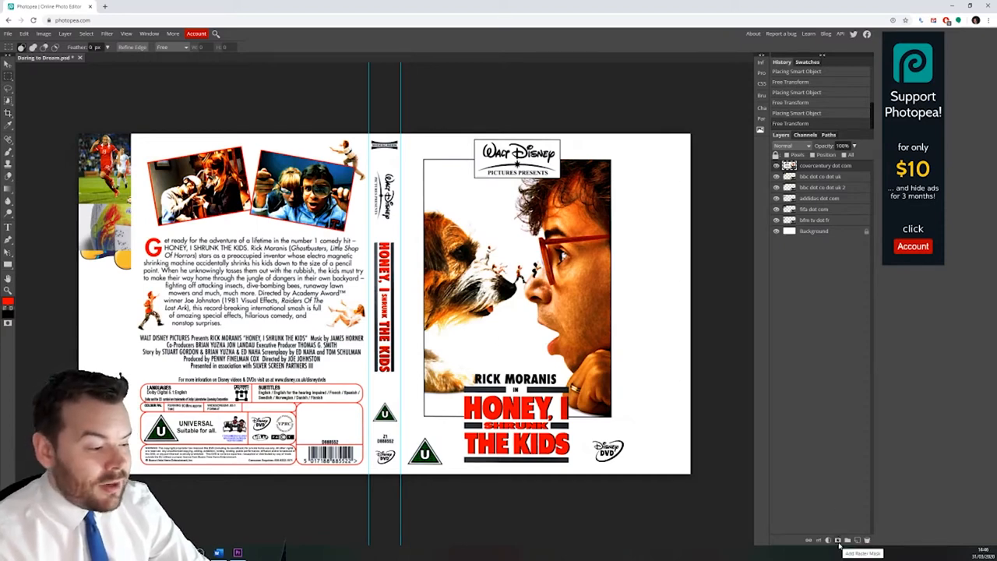
# Step: Add a raster mask to the covercentury layer and paint on it with swapped colours
pyautogui.click(848, 540)
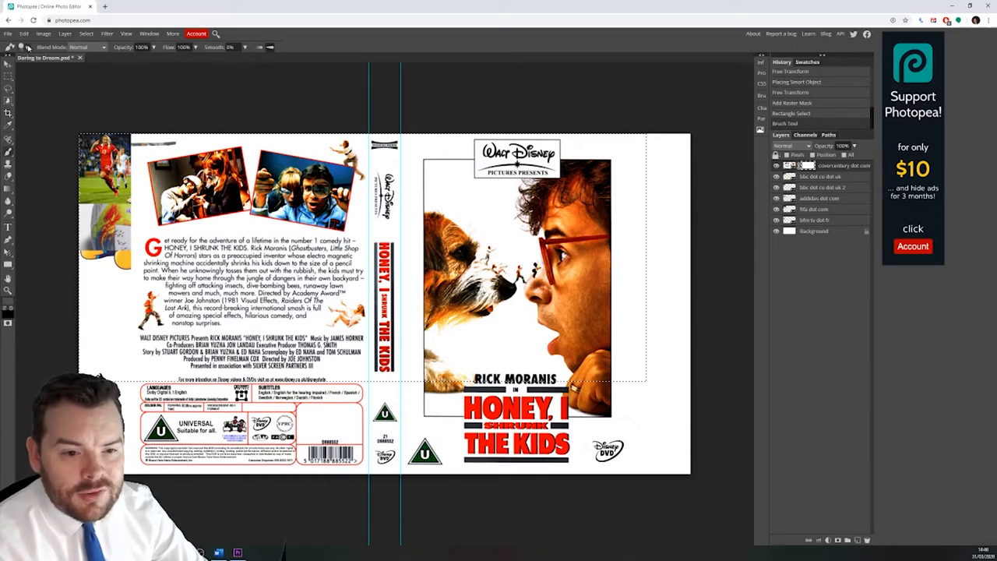
pyautogui.click(21, 47)
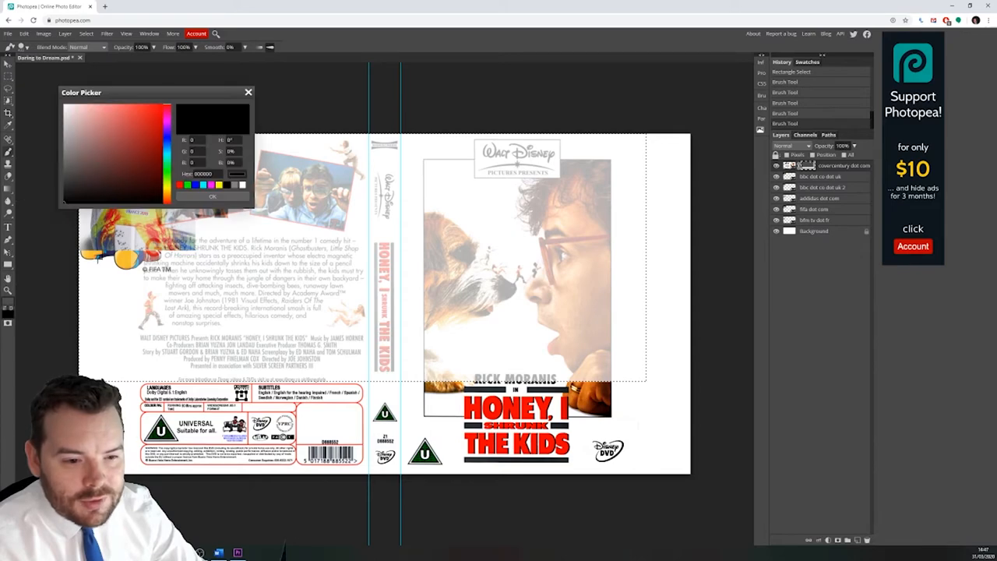
pyautogui.moveTo(254, 76)
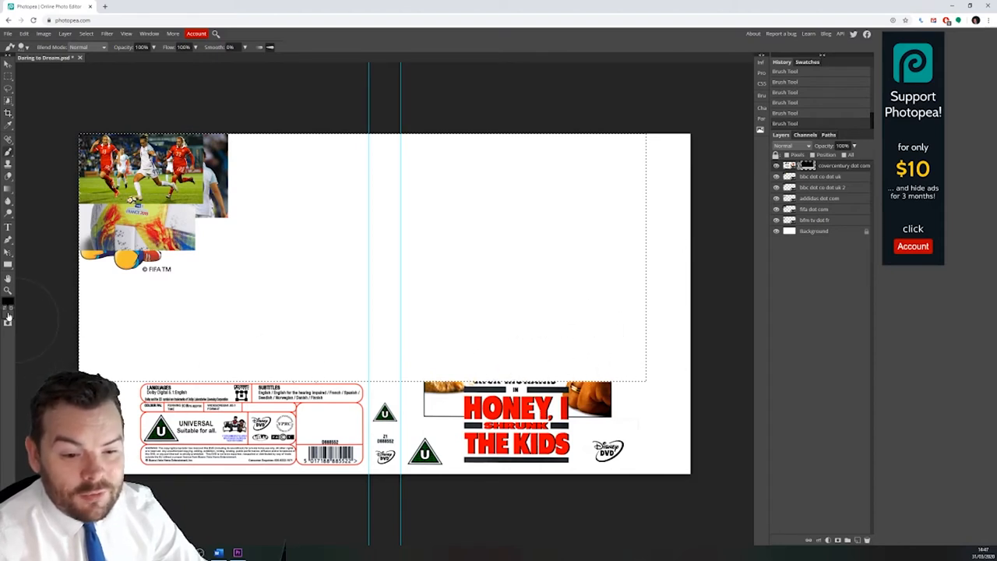
pyautogui.click(9, 308)
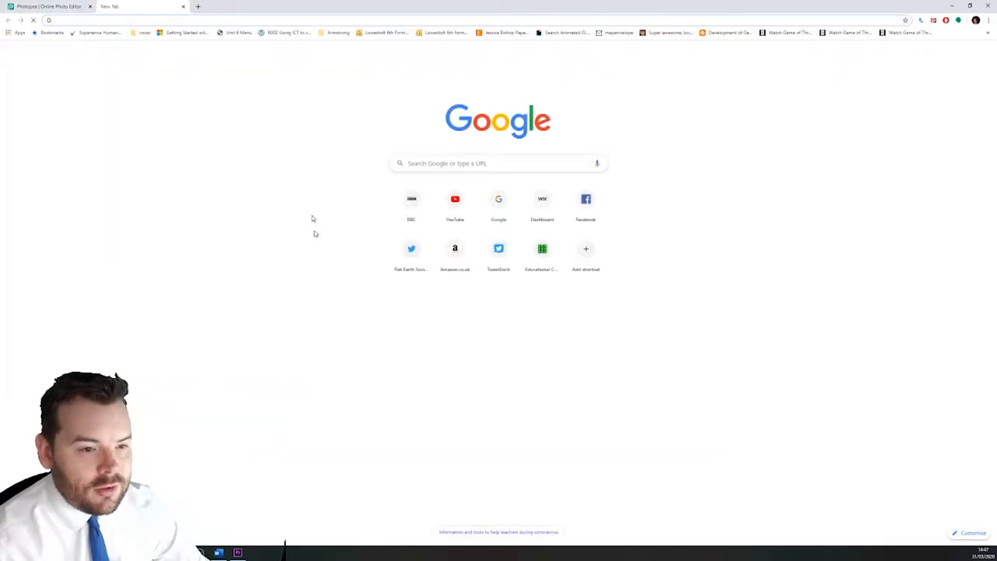
# Step: Open a new Chrome tab beside the Photopea tab
pyautogui.click(51, 7)
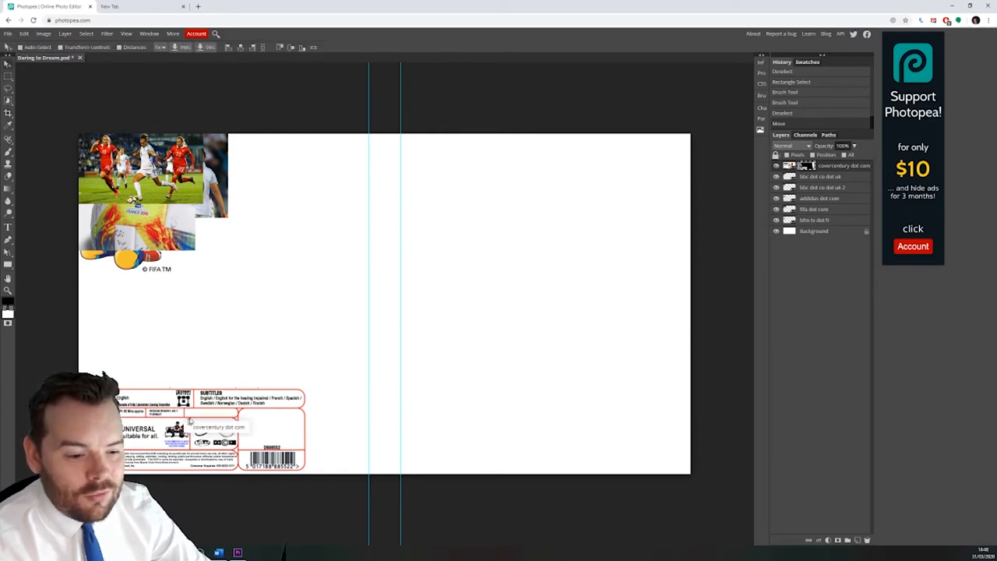
pyautogui.moveTo(169, 317)
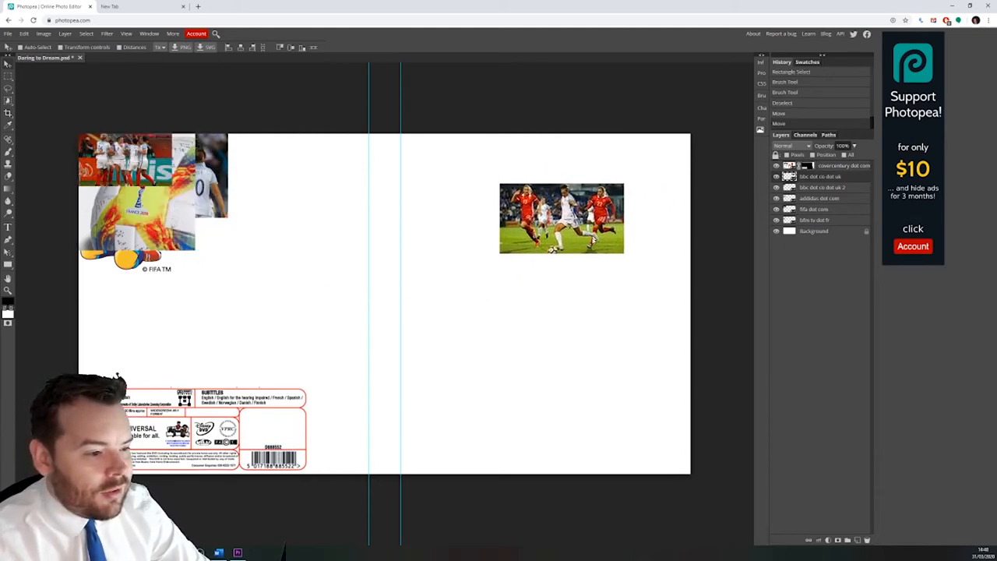
# Step: Drag the team photo to top centre, a photo centre-left, and the football lower centre
pyautogui.moveTo(561, 218); pyautogui.dragTo(555, 290)
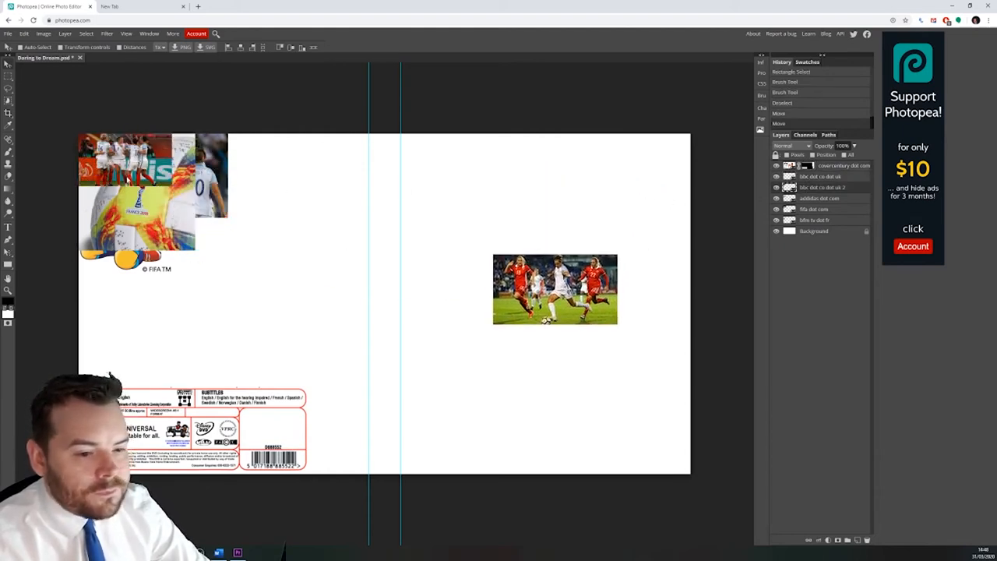
pyautogui.moveTo(124, 170); pyautogui.dragTo(317, 272)
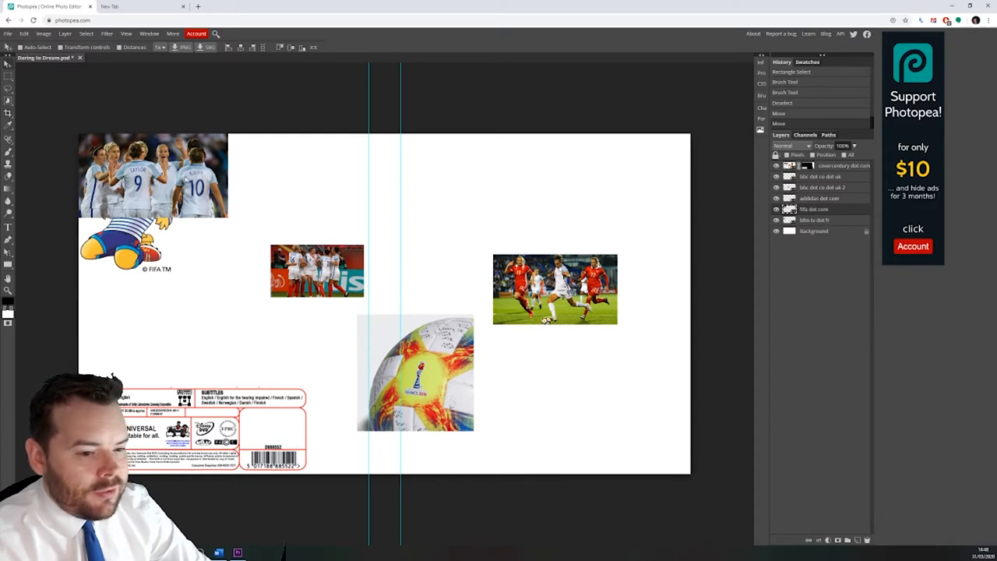
pyautogui.moveTo(153, 175); pyautogui.dragTo(377, 184)
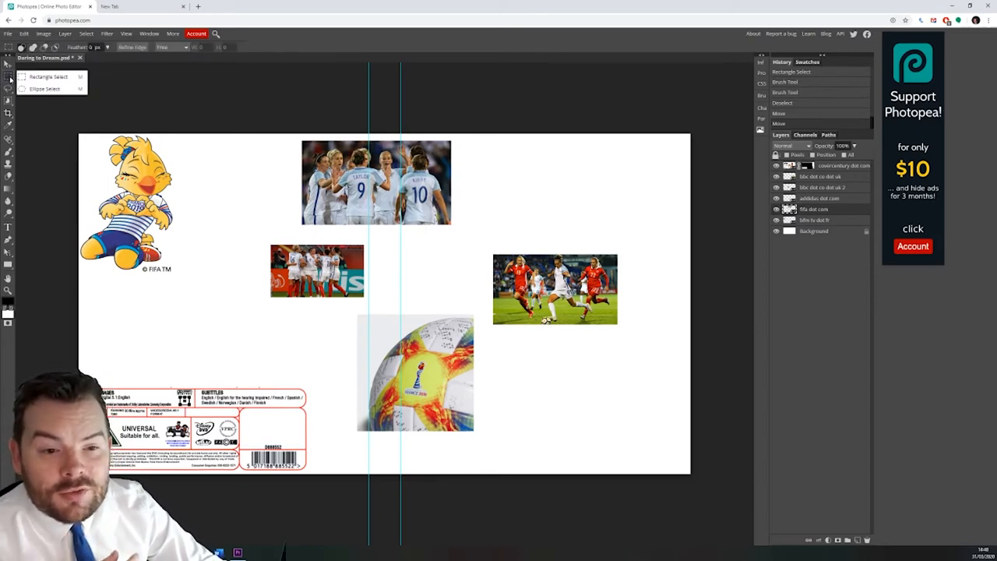
# Step: Choose the Magic Wand from the selection tool group
pyautogui.click(8, 90)
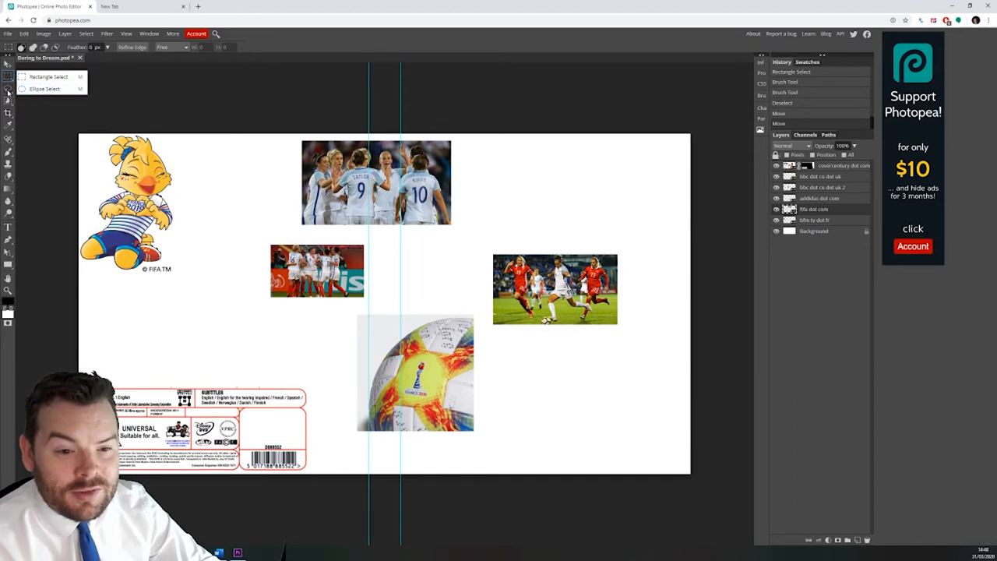
pyautogui.click(8, 101)
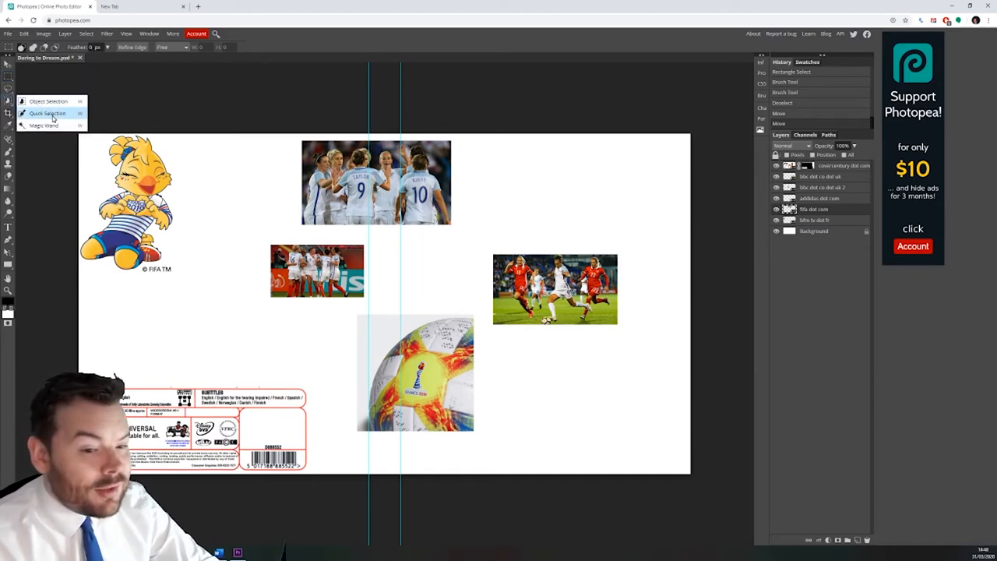
pyautogui.moveTo(45, 125)
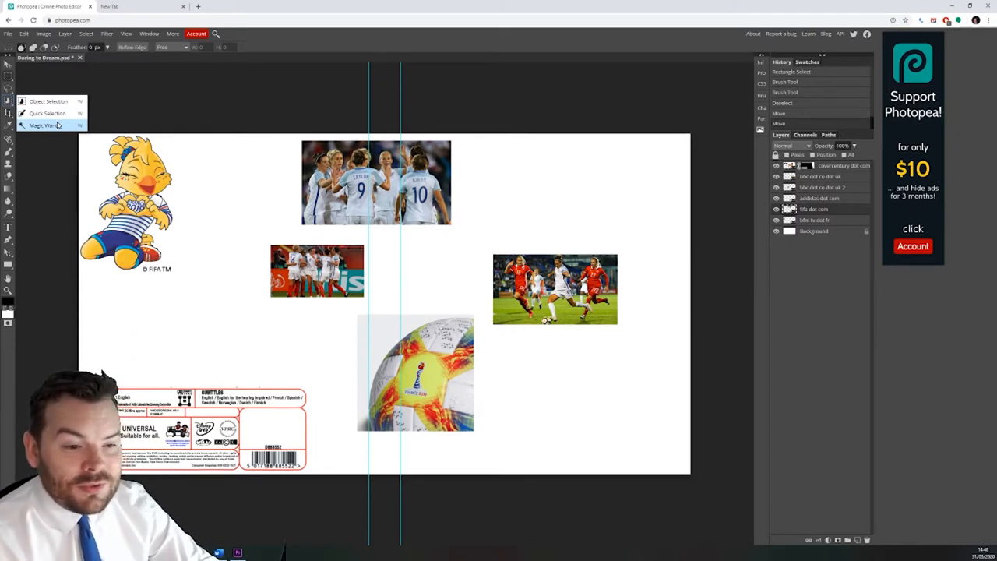
pyautogui.click(45, 126)
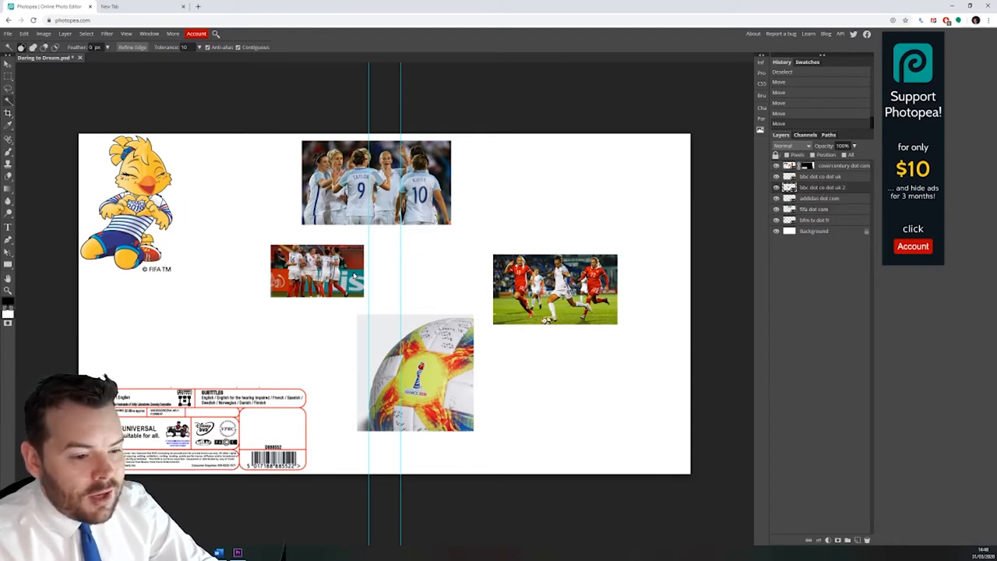
pyautogui.moveTo(351, 271)
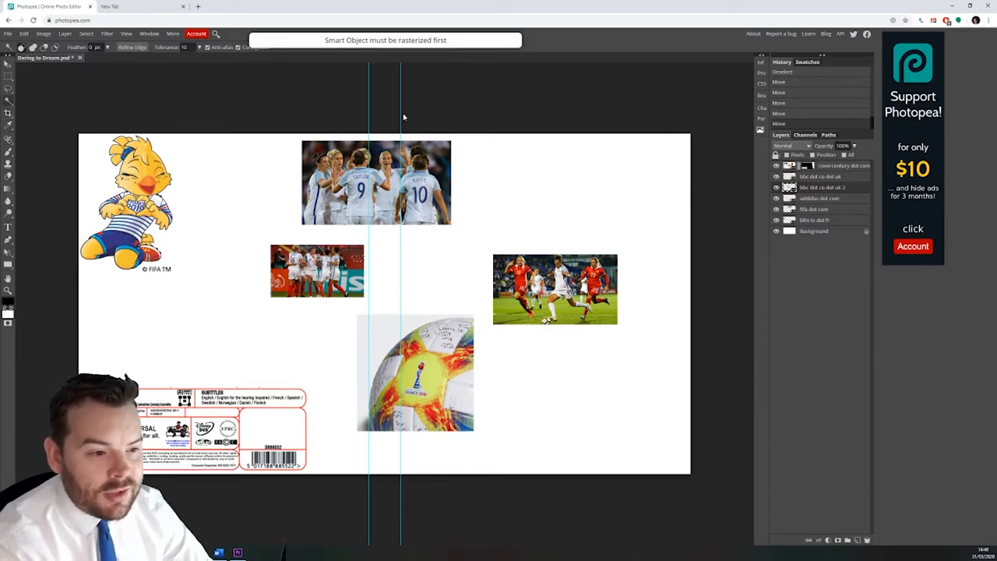
# Step: Rasterize the football smart-object layer, then switch to the Crop tool
pyautogui.rightClick(822, 187)
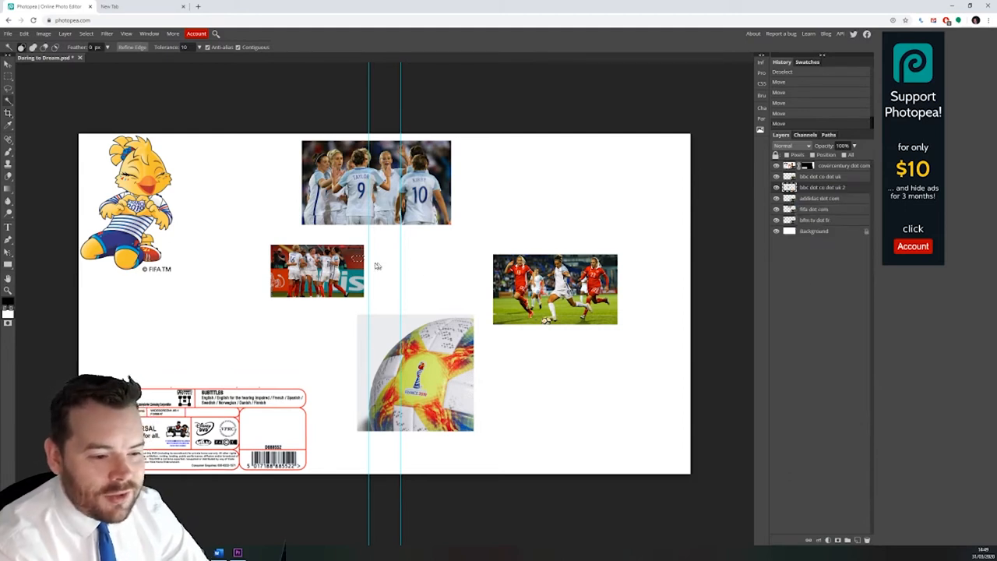
pyautogui.moveTo(354, 265)
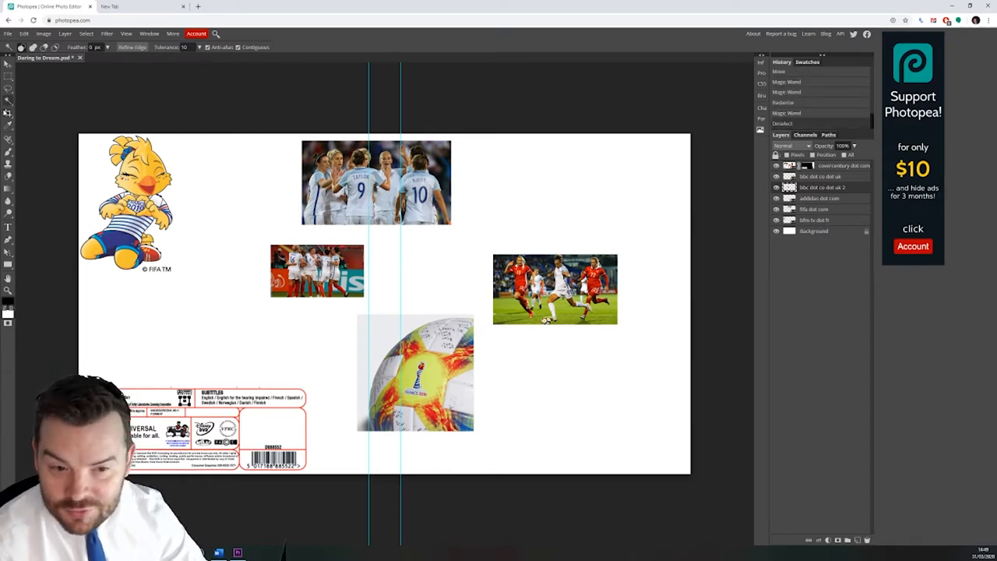
pyautogui.click(9, 113)
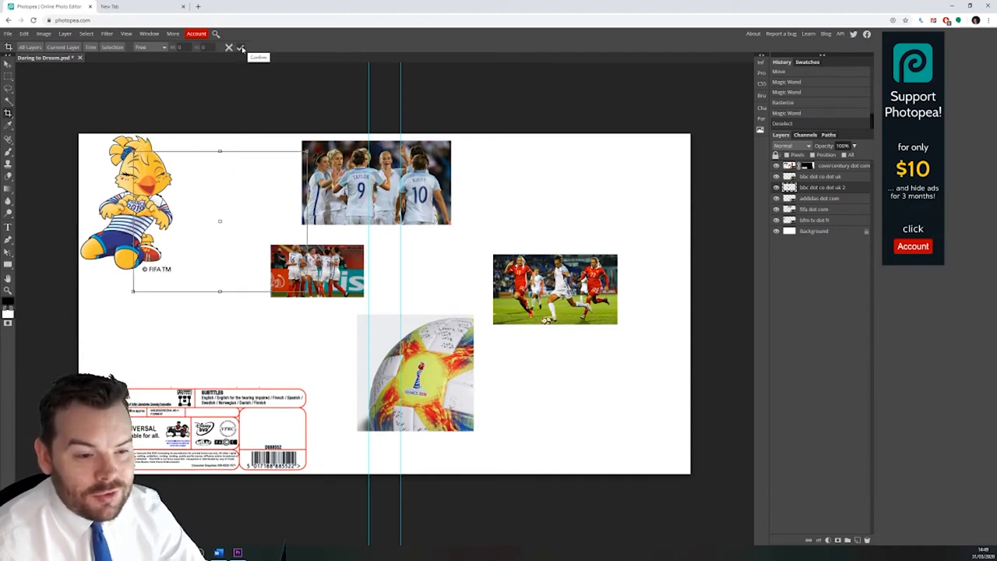
pyautogui.click(229, 48)
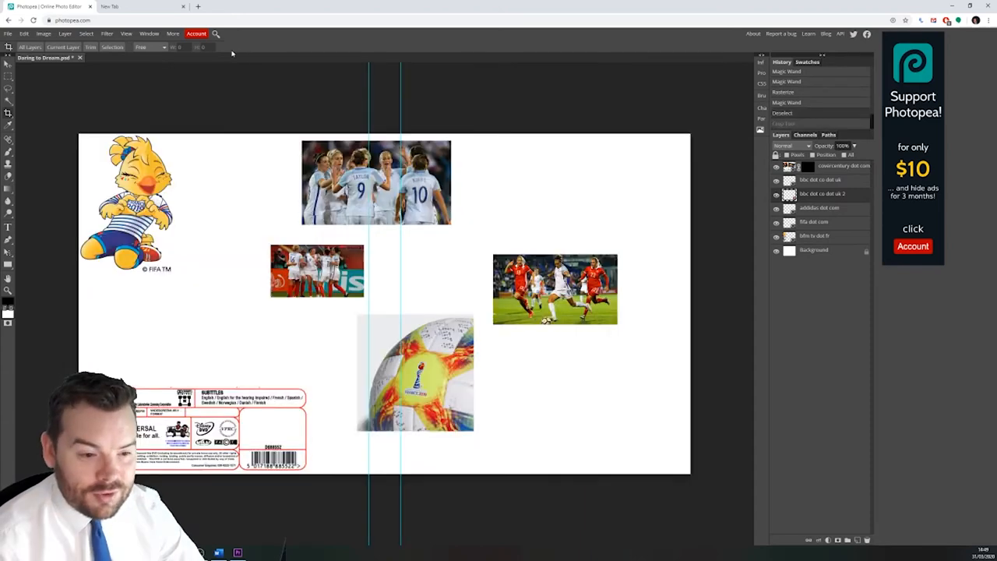
pyautogui.moveTo(385, 229)
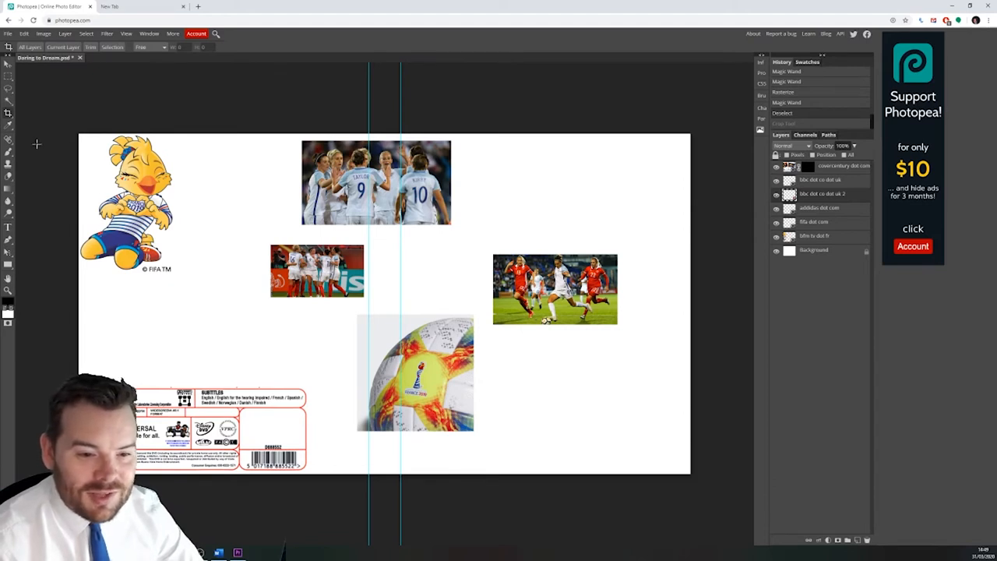
pyautogui.moveTo(9, 102)
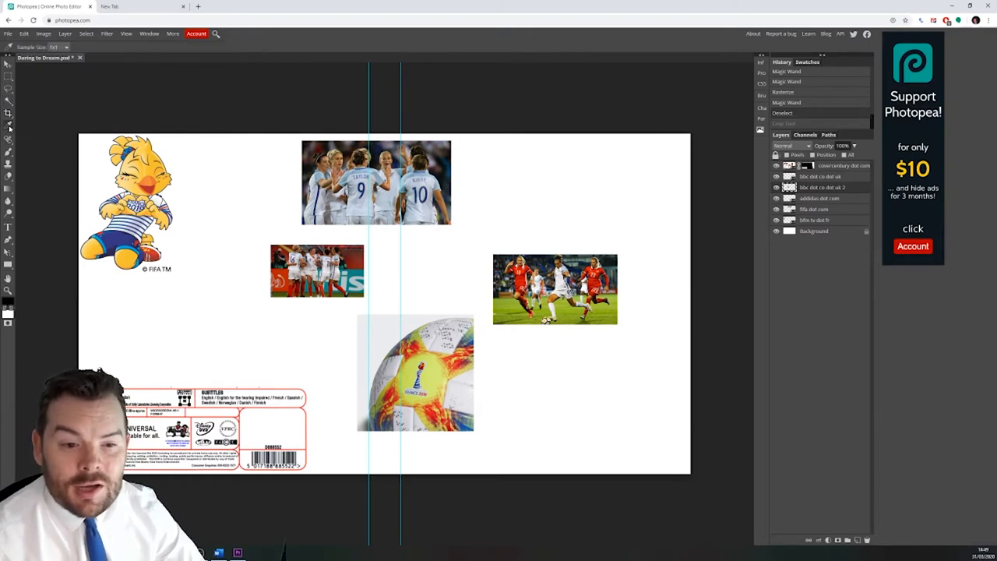
pyautogui.moveTo(90, 154)
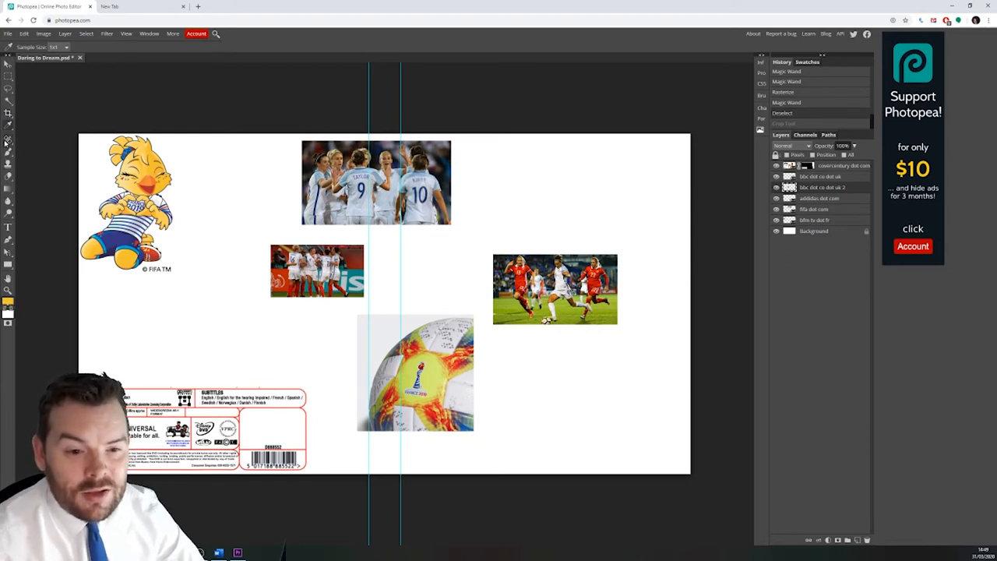
# Step: Paint red Hue-mode strokes with the Color Replacement tool, then return to the Brush
pyautogui.click(7, 148)
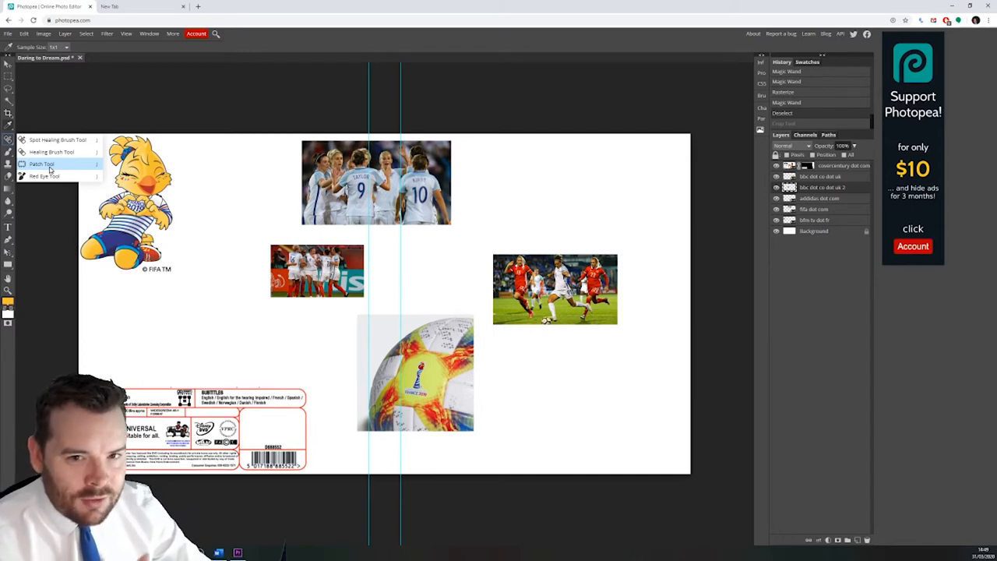
pyautogui.click(52, 152)
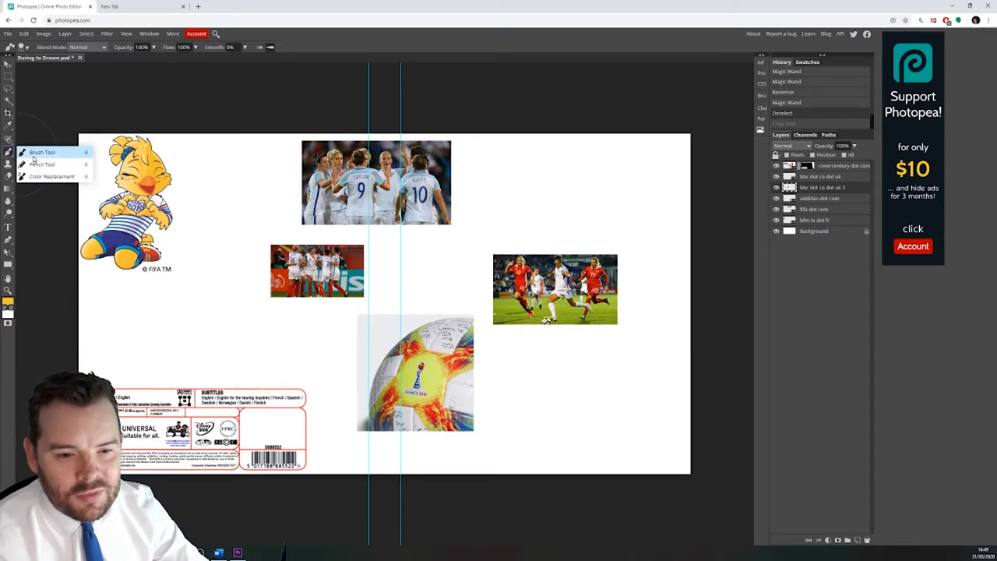
pyautogui.moveTo(42, 164)
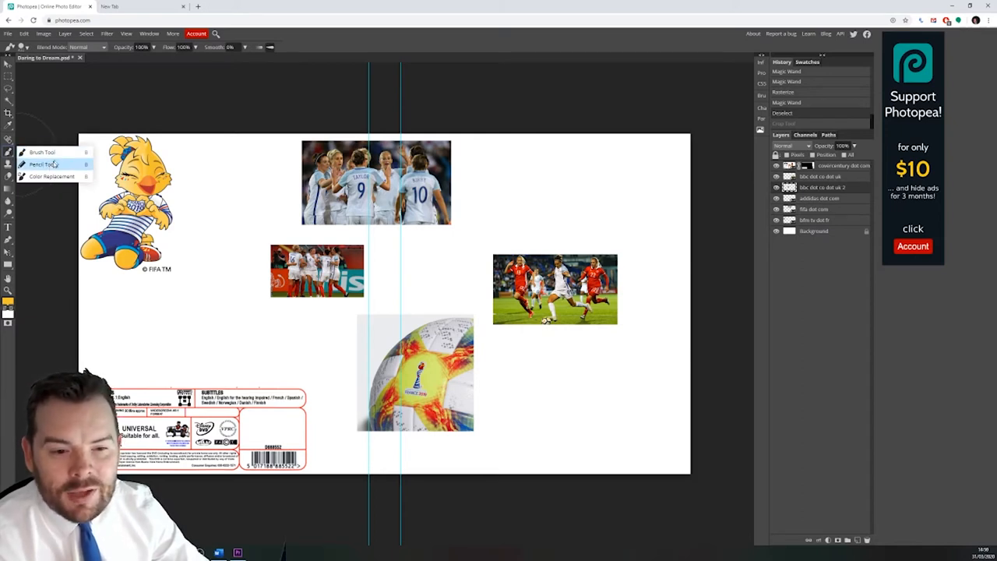
pyautogui.moveTo(52, 176)
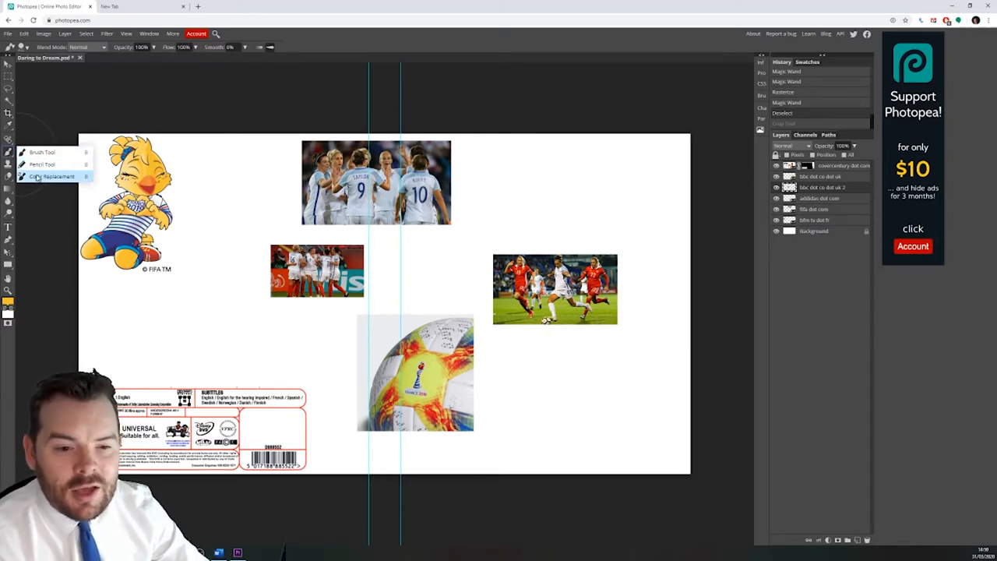
pyautogui.moveTo(53, 176)
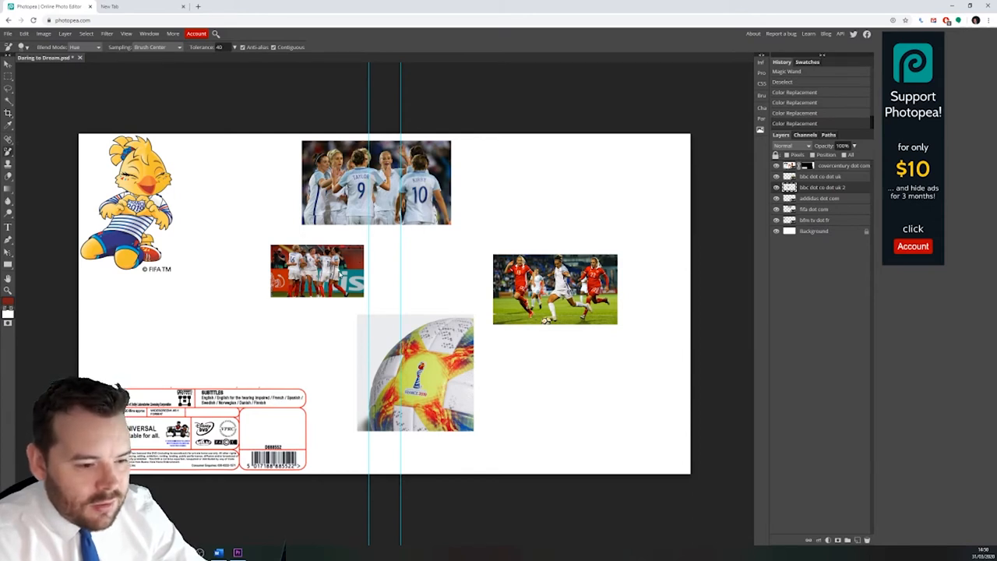
pyautogui.click(343, 272)
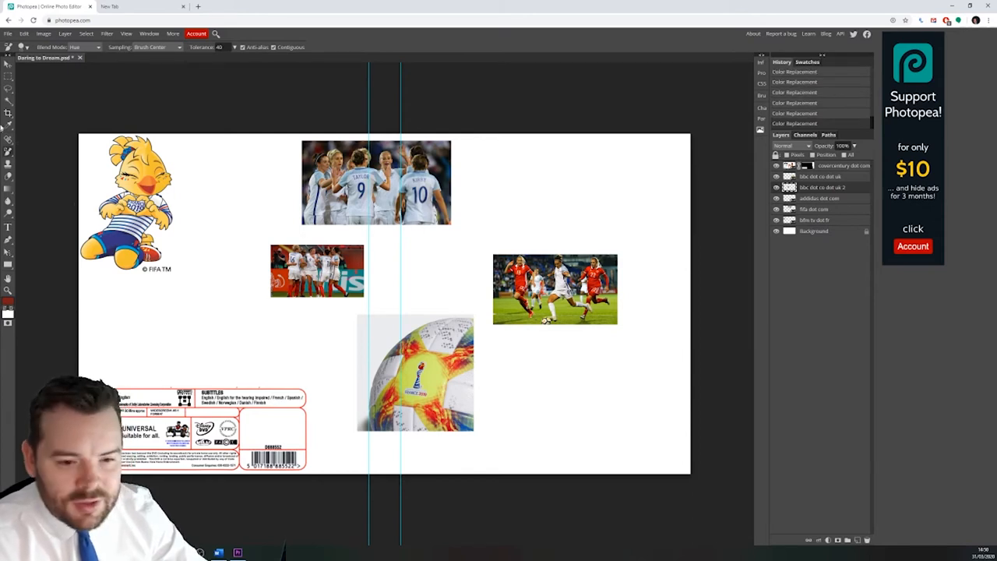
pyautogui.click(8, 143)
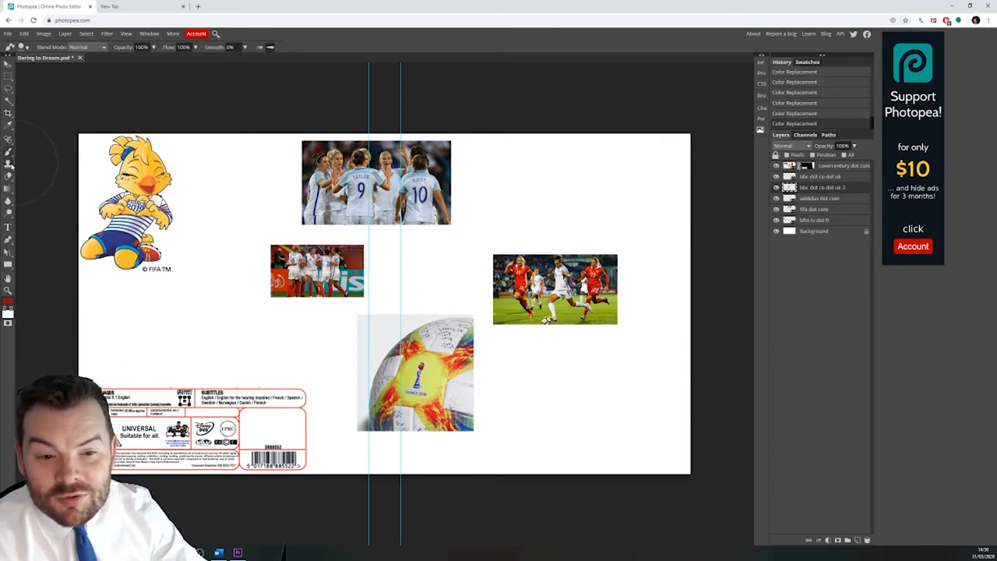
# Step: Pick the Clone Stamp tool and adjust its brush settings to clone the players
pyautogui.click(10, 163)
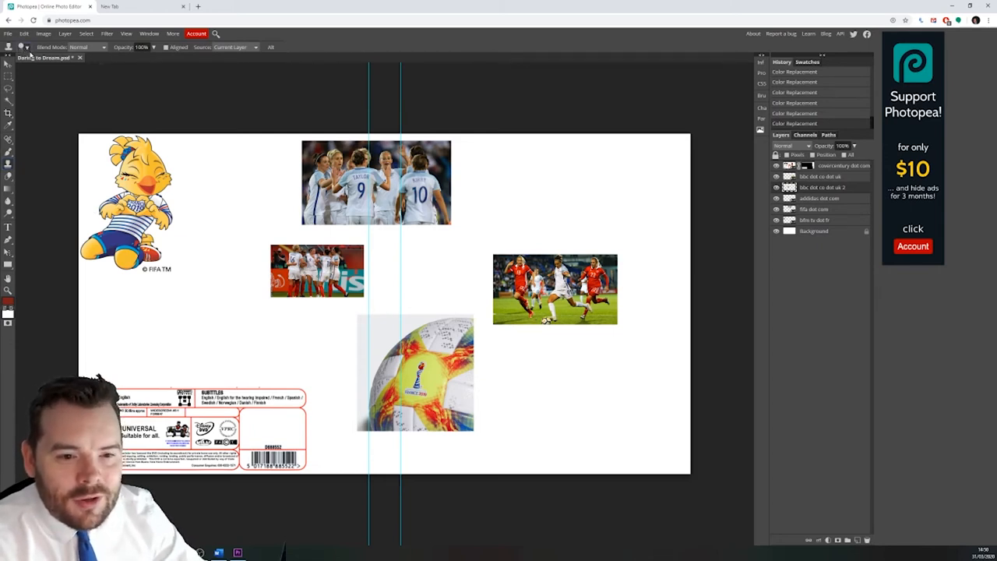
pyautogui.click(21, 47)
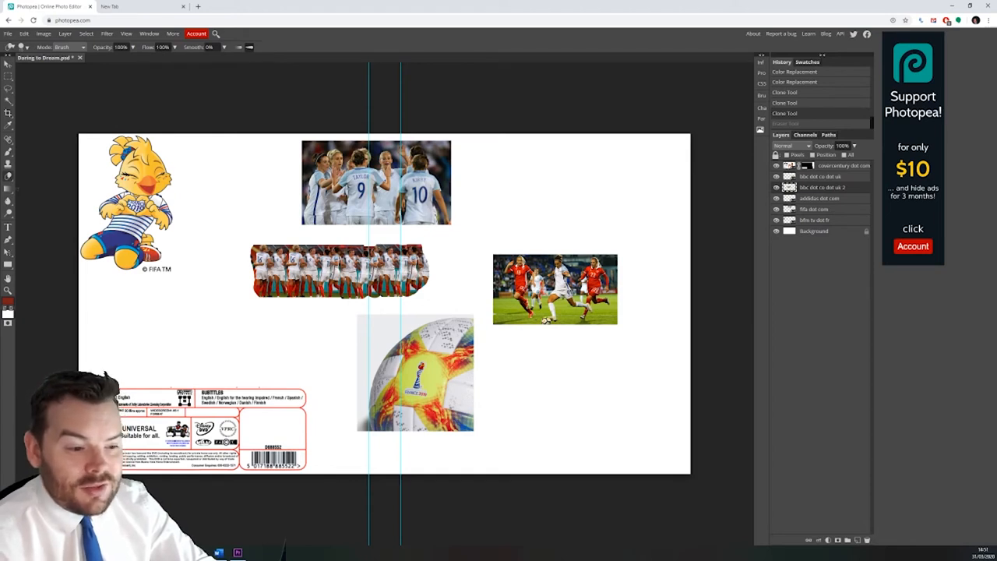
pyautogui.moveTo(9, 188)
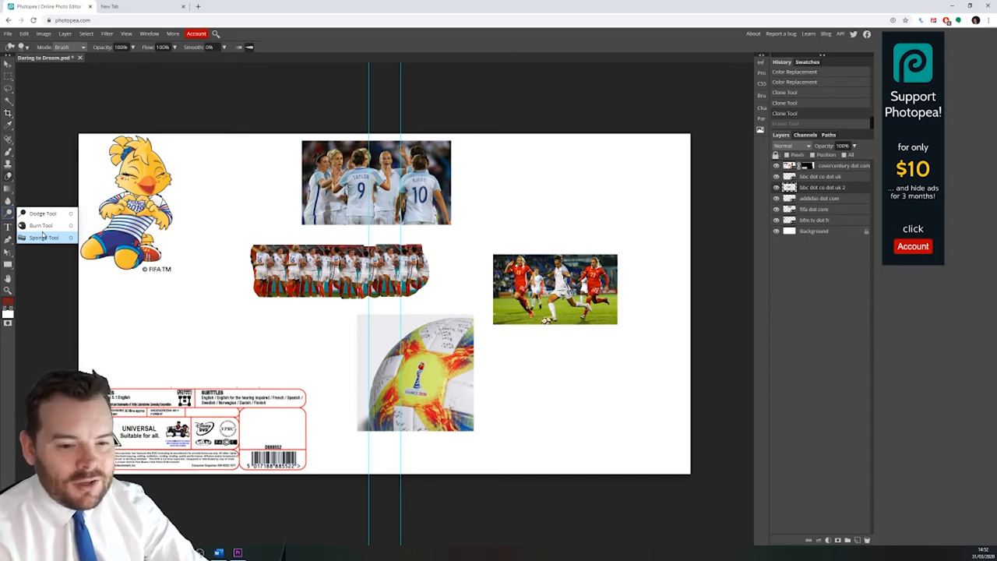
pyautogui.moveTo(40, 226)
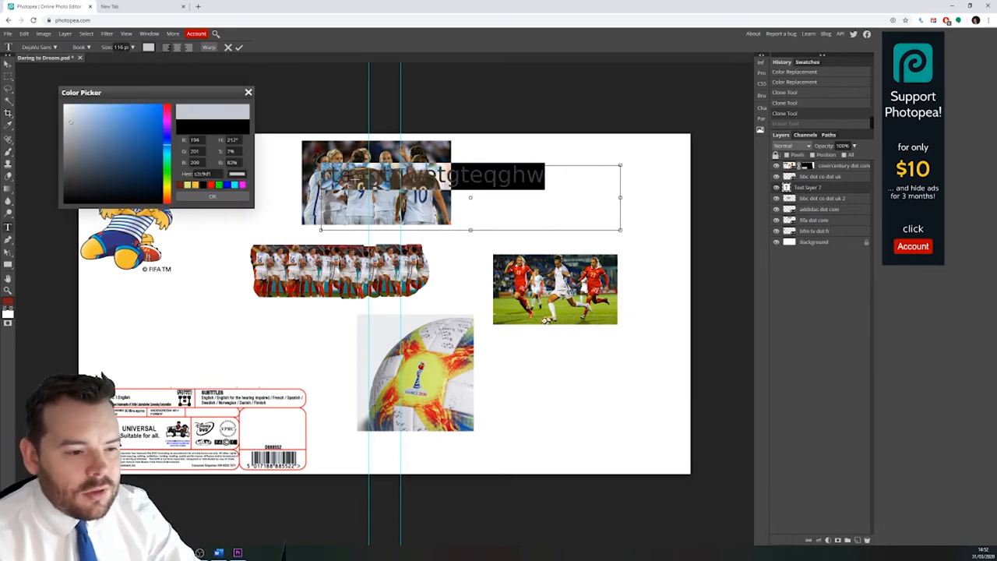
# Step: Colour the heading red and browse the font list for a blocky capital font
pyautogui.click(150, 108)
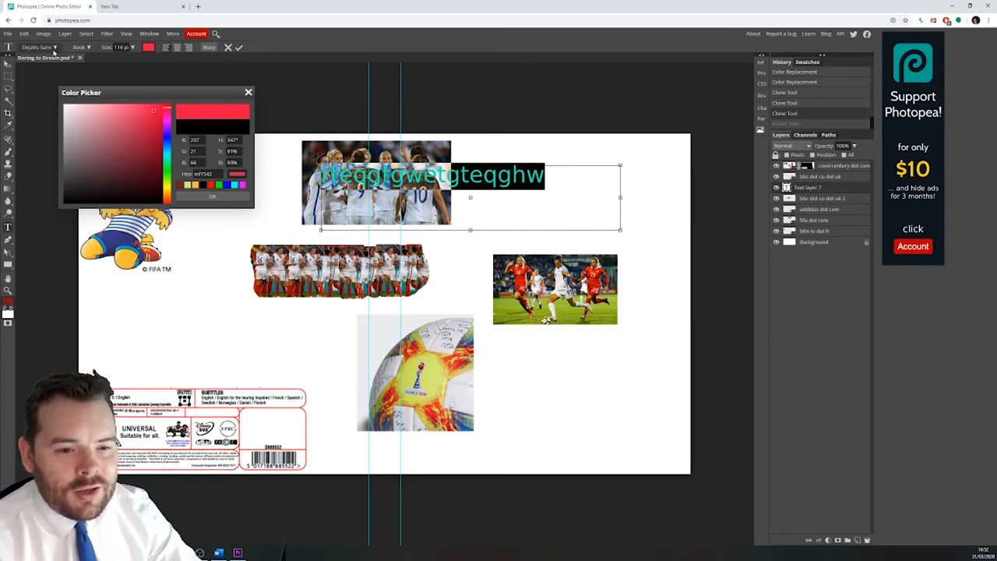
pyautogui.click(37, 46)
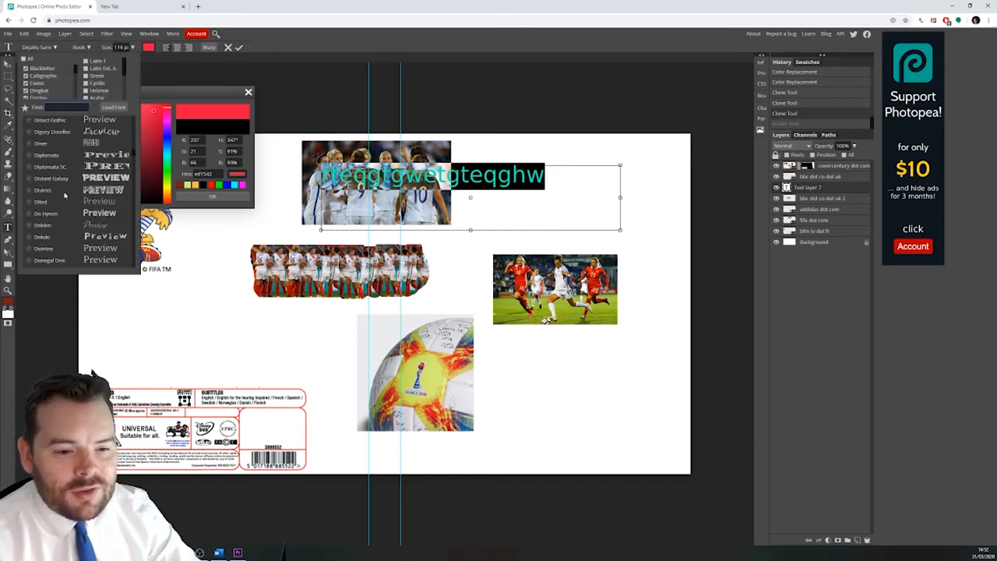
pyautogui.scroll(-3)
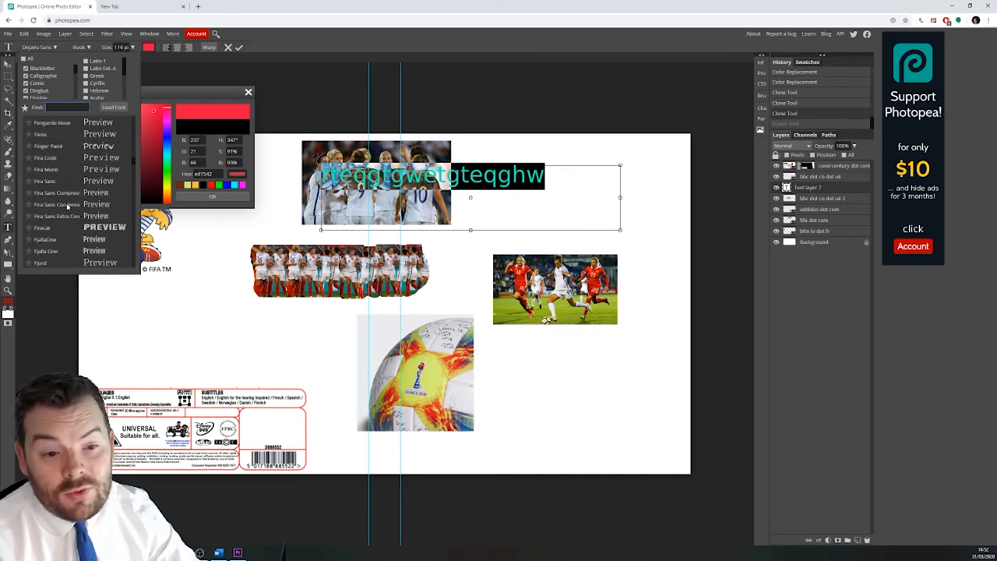
pyautogui.scroll(-3)
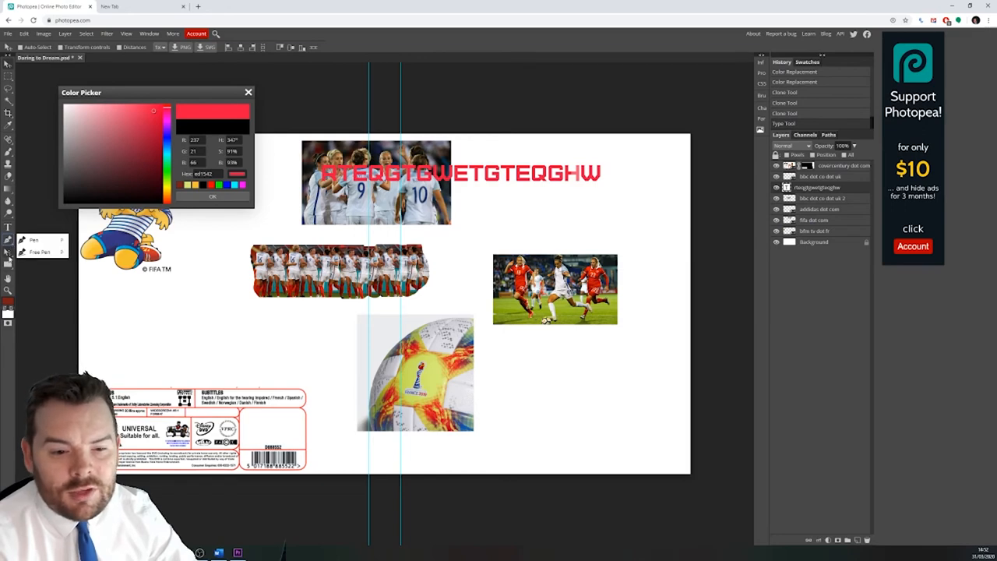
# Step: Draw a wide red rectangle across the lower middle, over the football
pyautogui.click(8, 252)
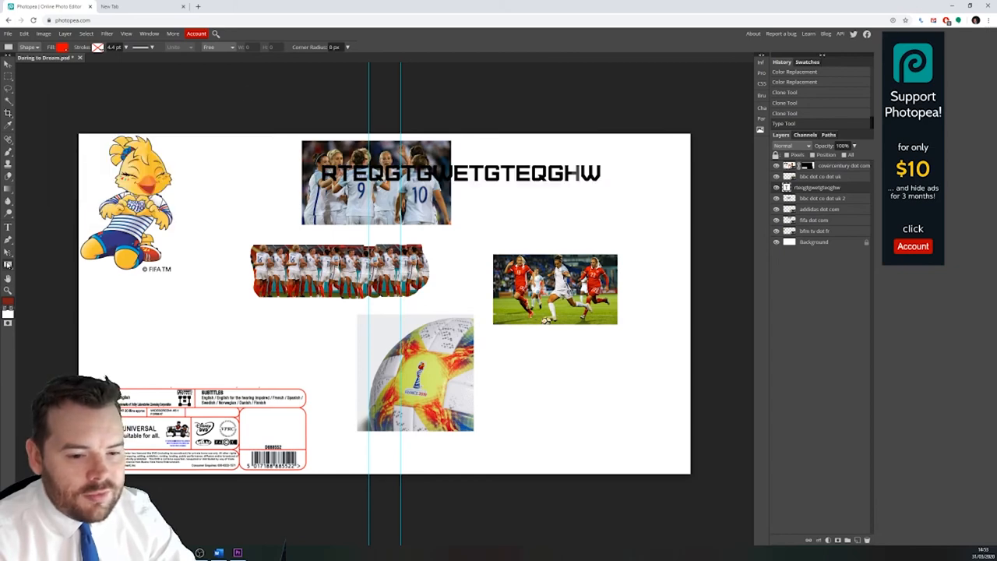
pyautogui.moveTo(167, 316); pyautogui.dragTo(557, 389)
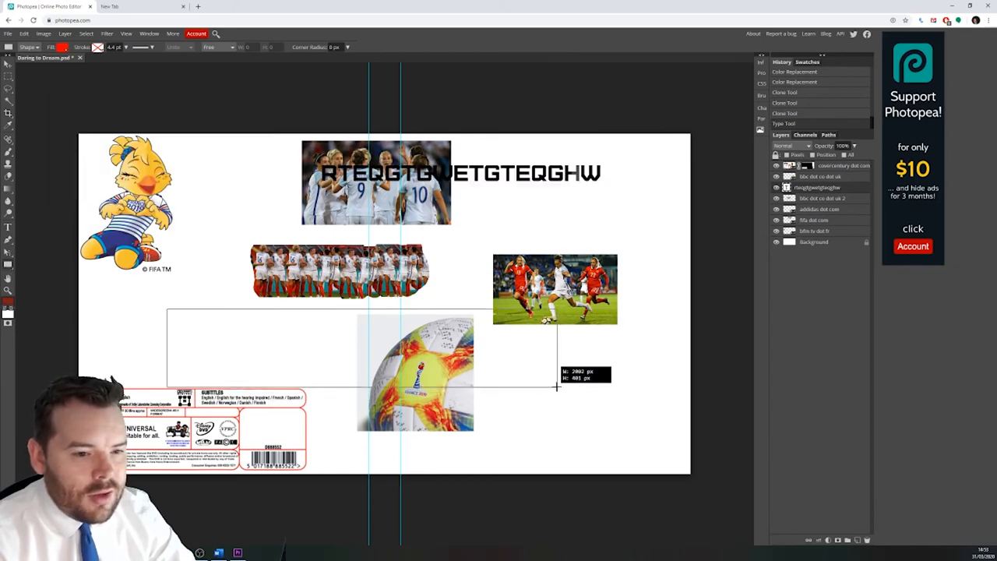
pyautogui.moveTo(168, 312); pyautogui.dragTo(557, 386)
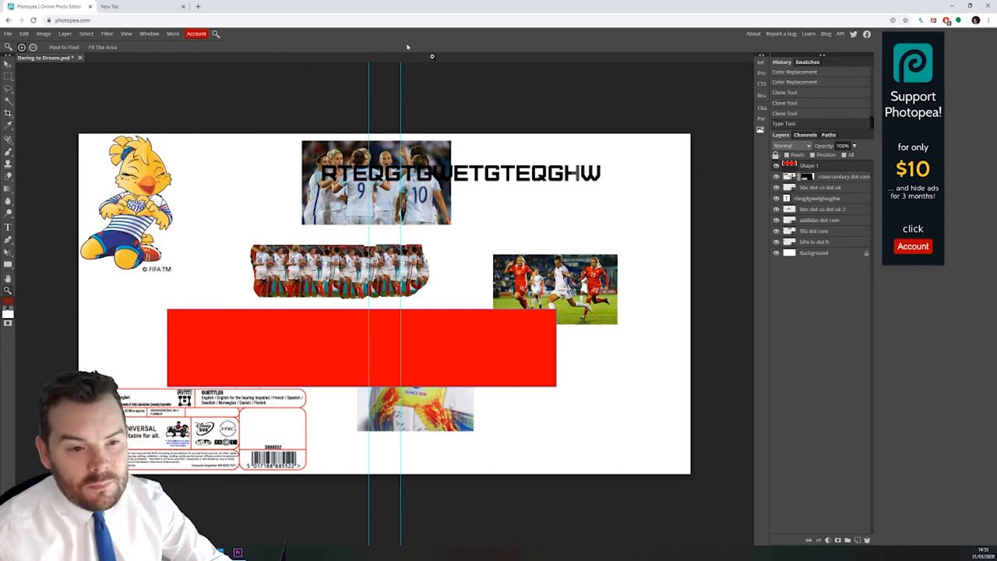
# Step: Glance at the Filter menu, then list export formats like PNG, JPG, WEBP
pyautogui.click(106, 34)
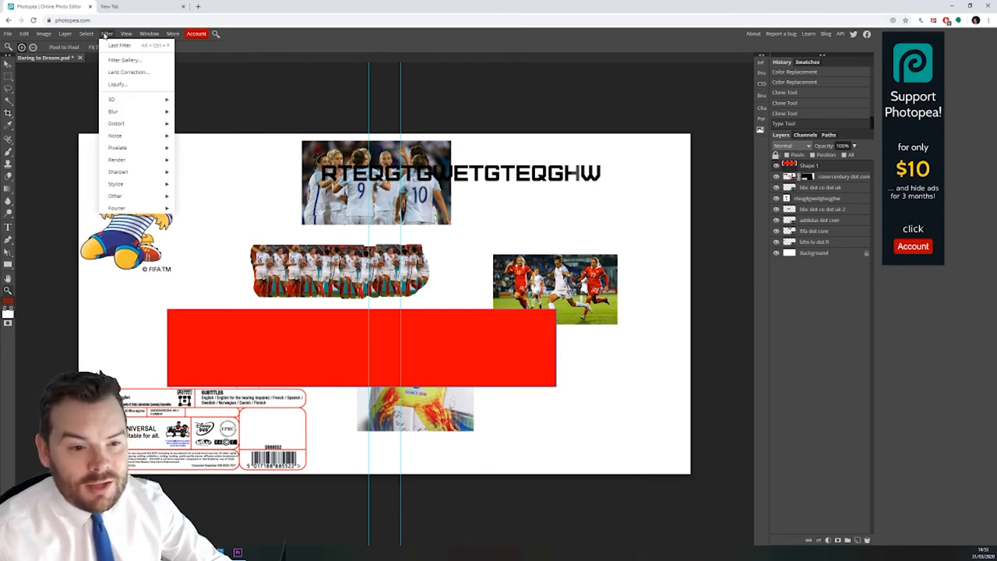
pyautogui.click(43, 33)
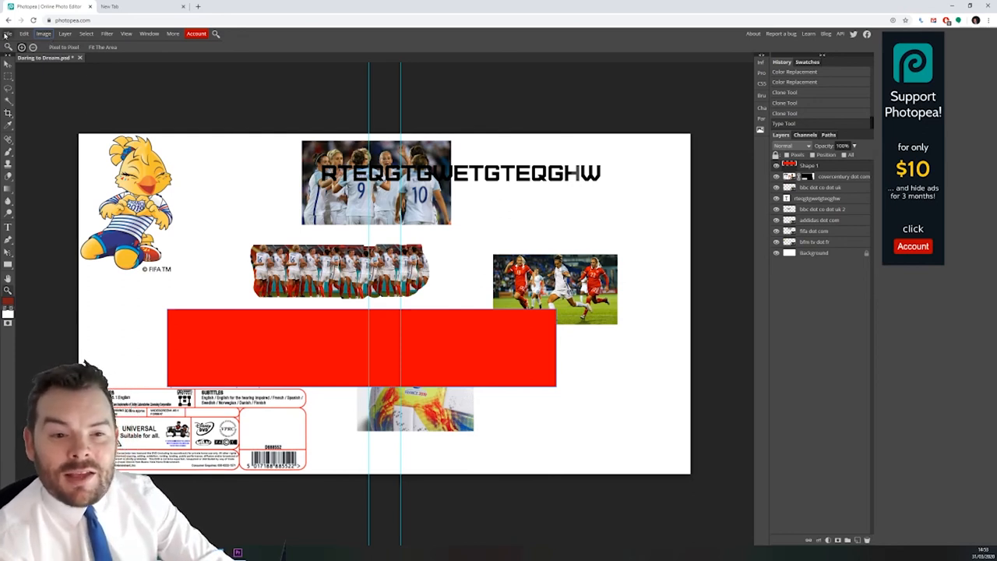
pyautogui.click(8, 34)
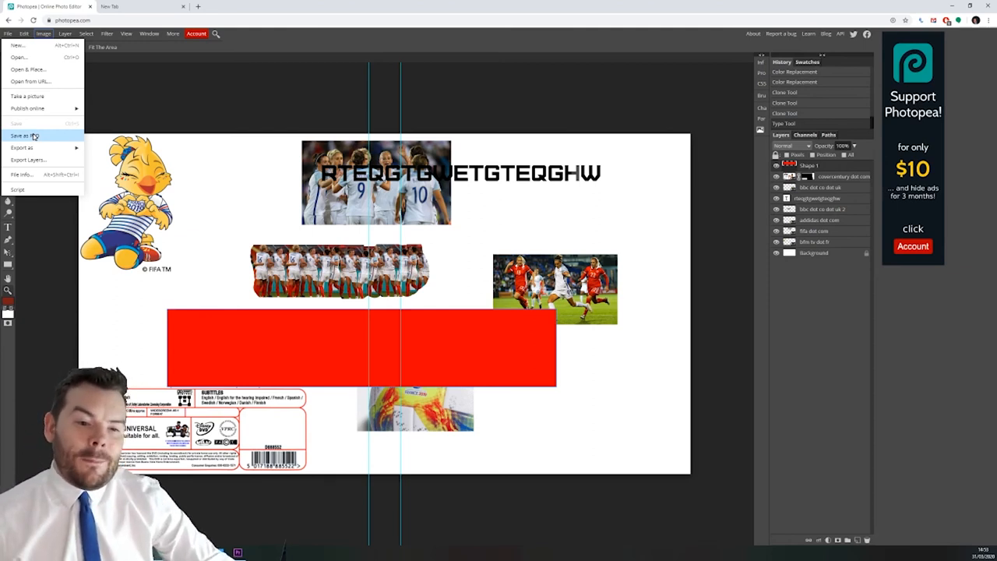
pyautogui.moveTo(27, 109)
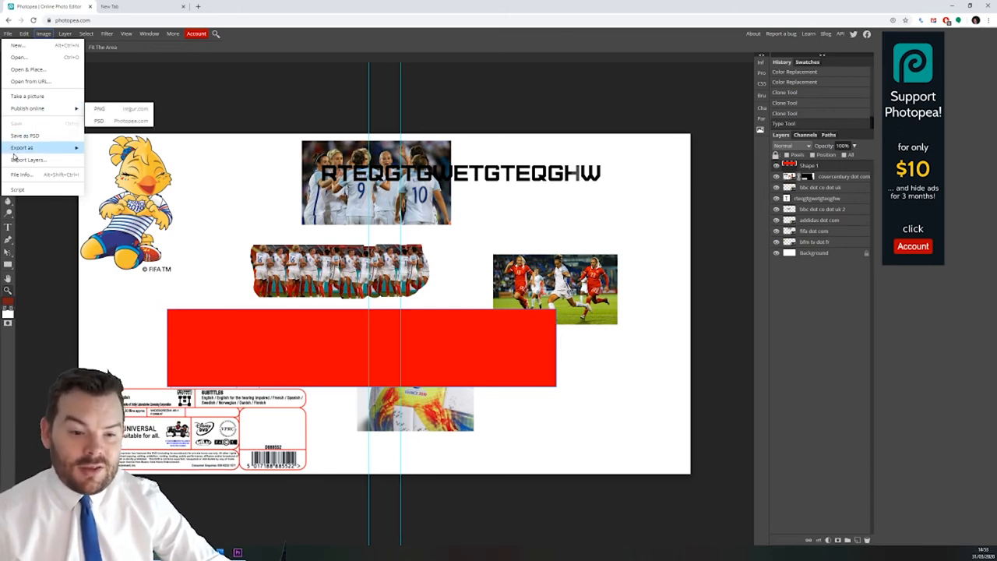
pyautogui.click(22, 148)
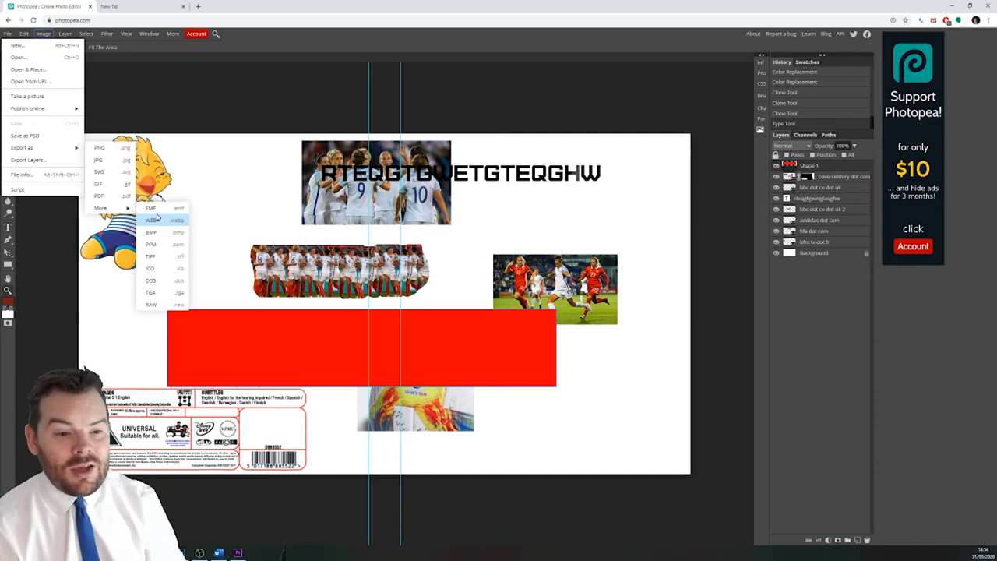
pyautogui.moveTo(183, 204)
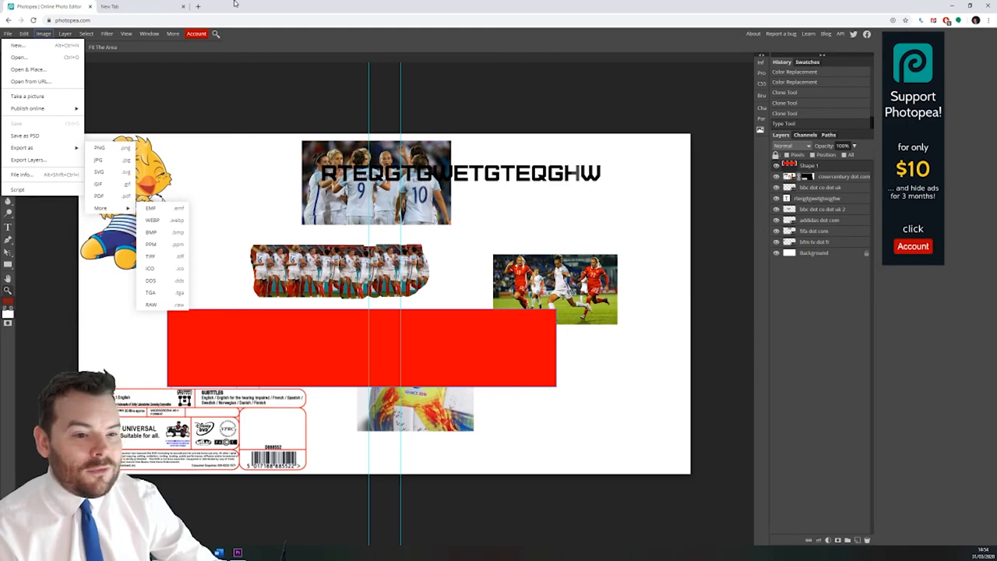
# Step: Switch from the export list to the Filter menu, then the Layer menu
pyautogui.click(107, 33)
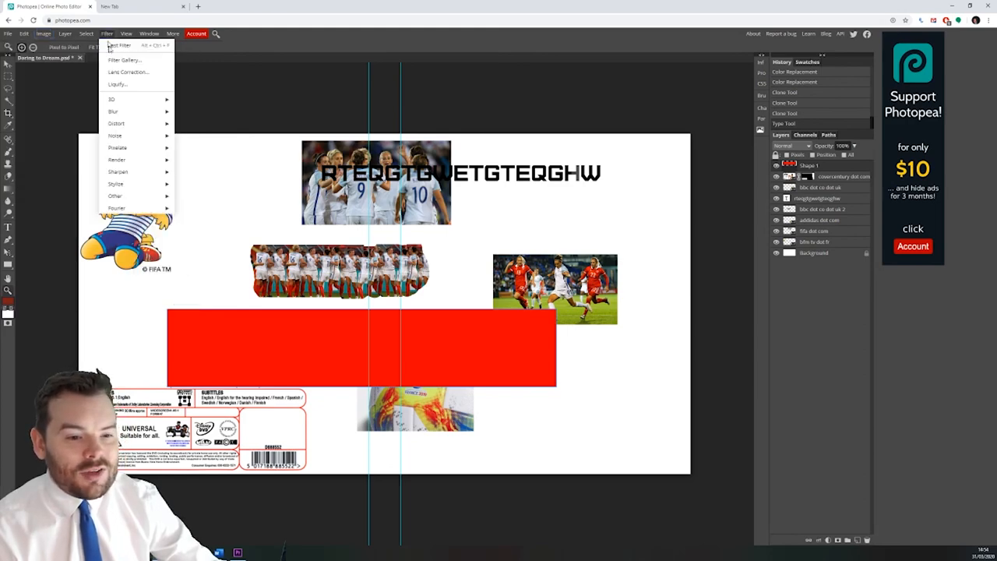
pyautogui.click(64, 34)
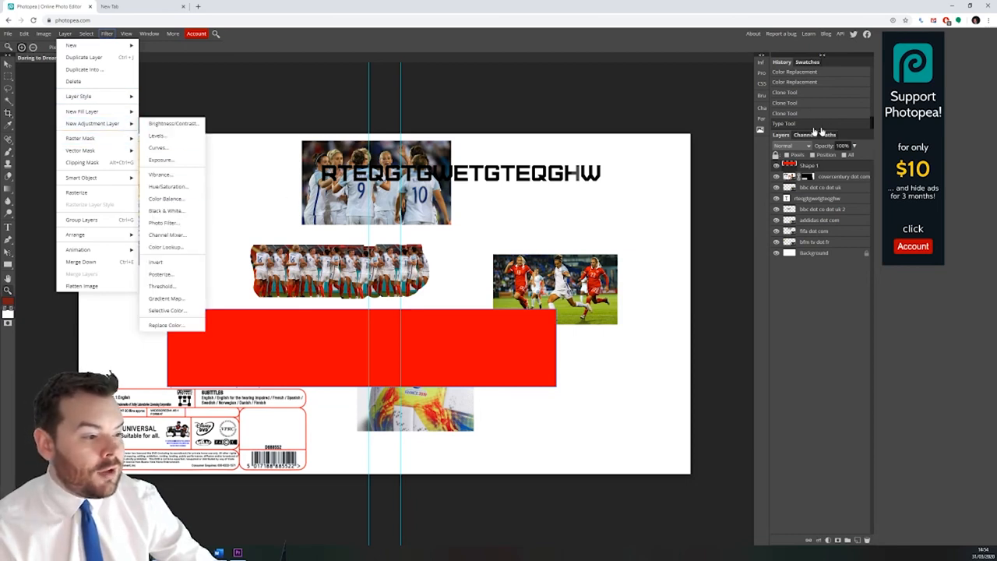
pyautogui.moveTo(165, 199)
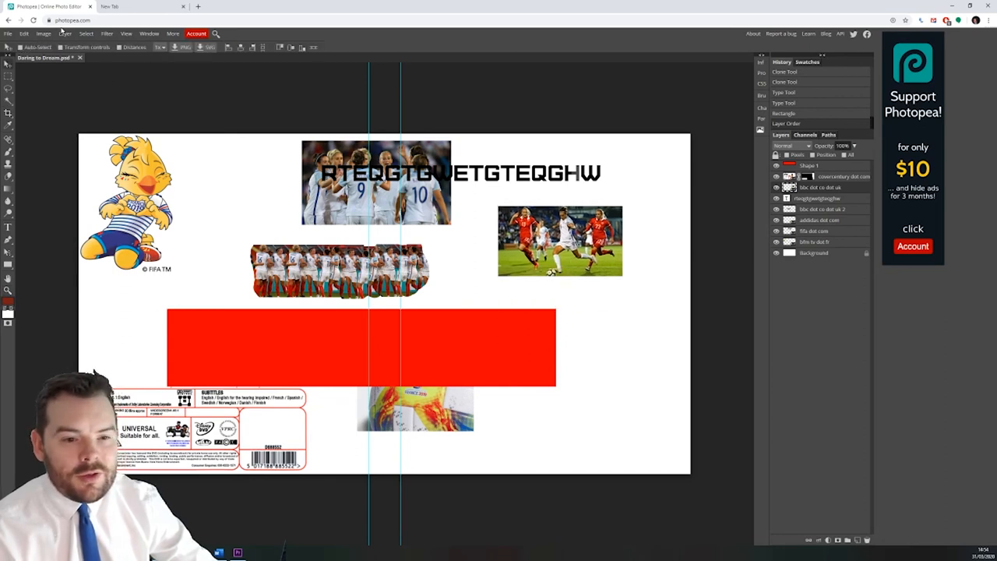
# Step: Add a Brightness/Contrast adjustment layer, settling on brightness 38 and contrast 6
pyautogui.click(65, 33)
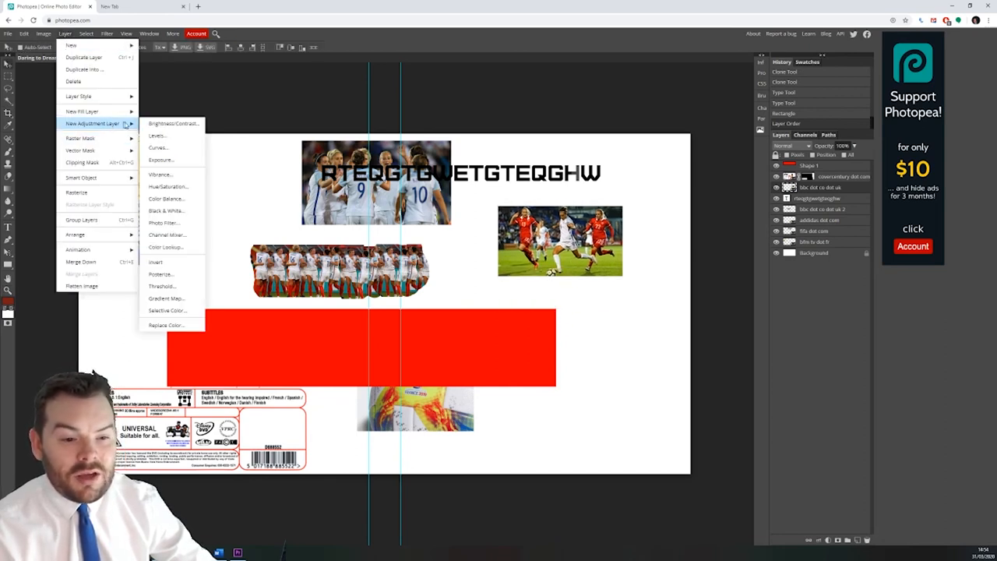
pyautogui.moveTo(173, 123)
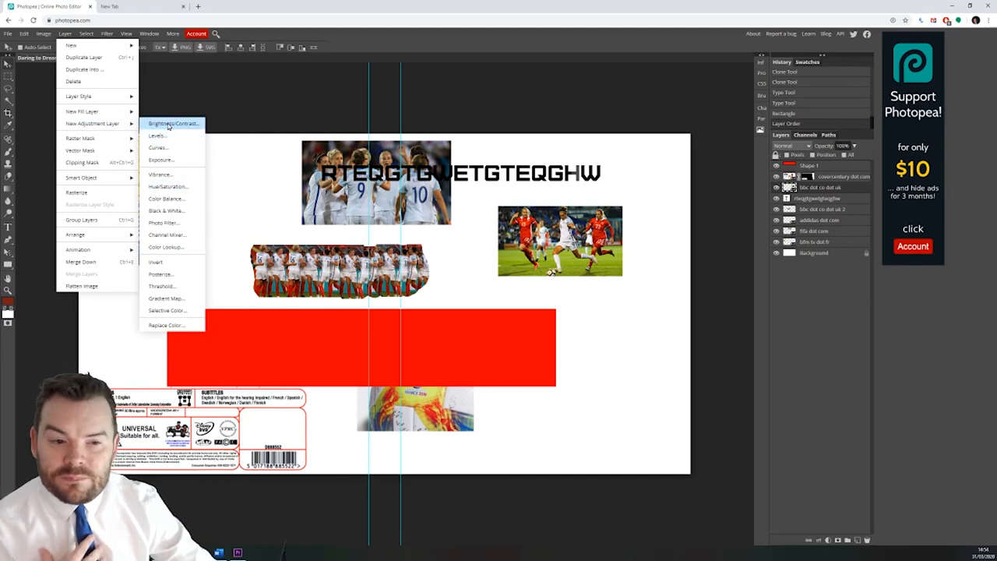
pyautogui.click(173, 123)
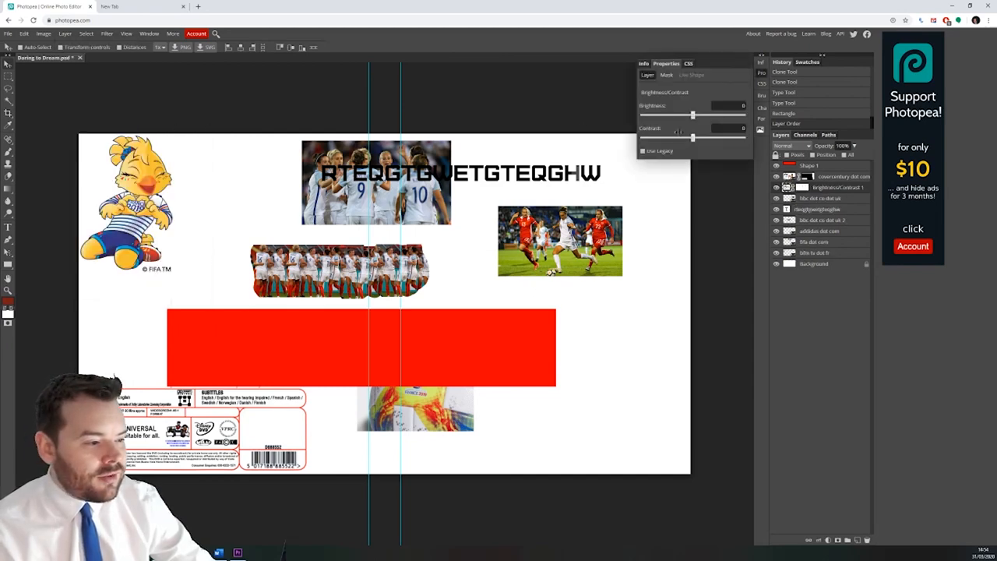
pyautogui.moveTo(693, 114); pyautogui.dragTo(724, 114)
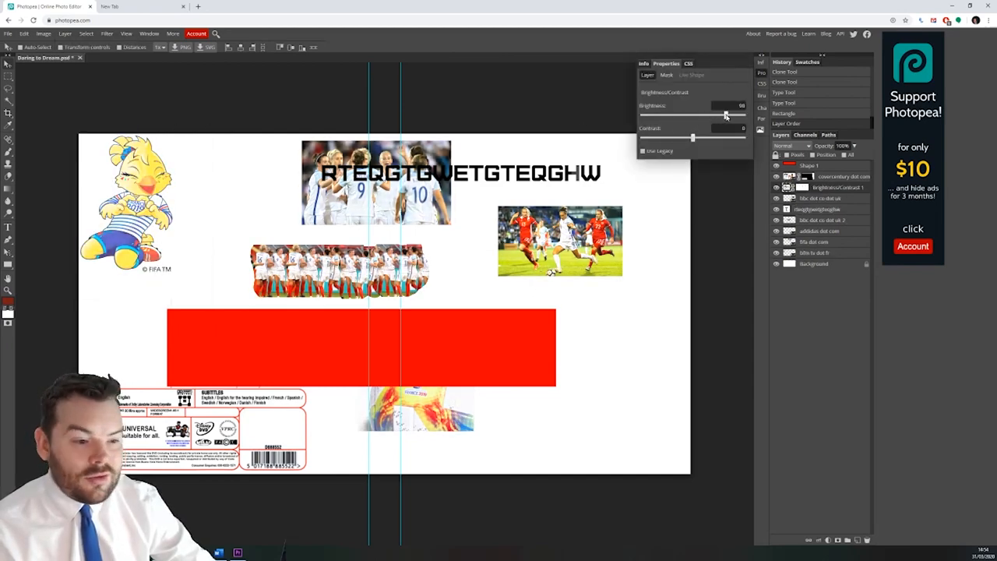
pyautogui.moveTo(724, 115); pyautogui.dragTo(708, 116)
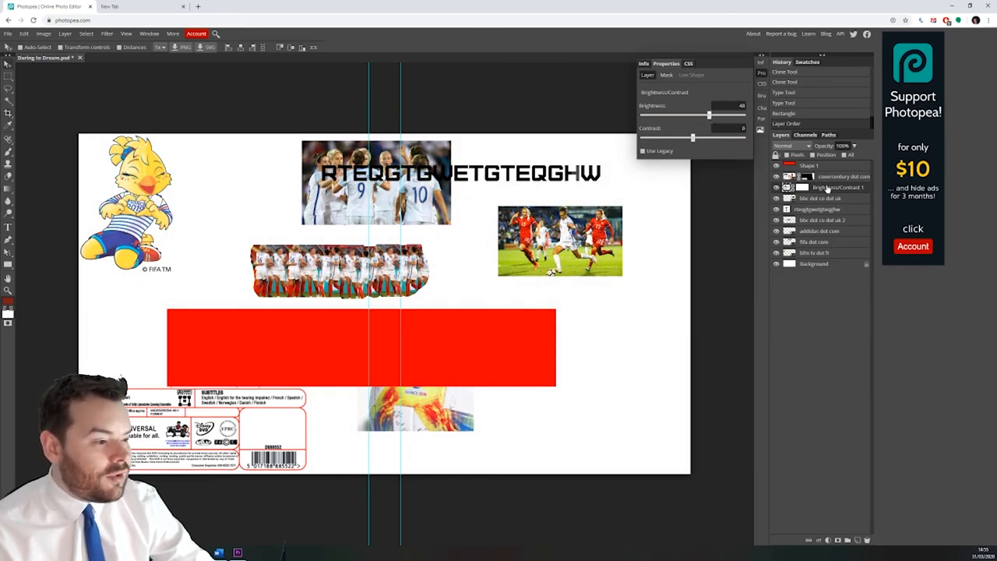
pyautogui.rightClick(842, 176)
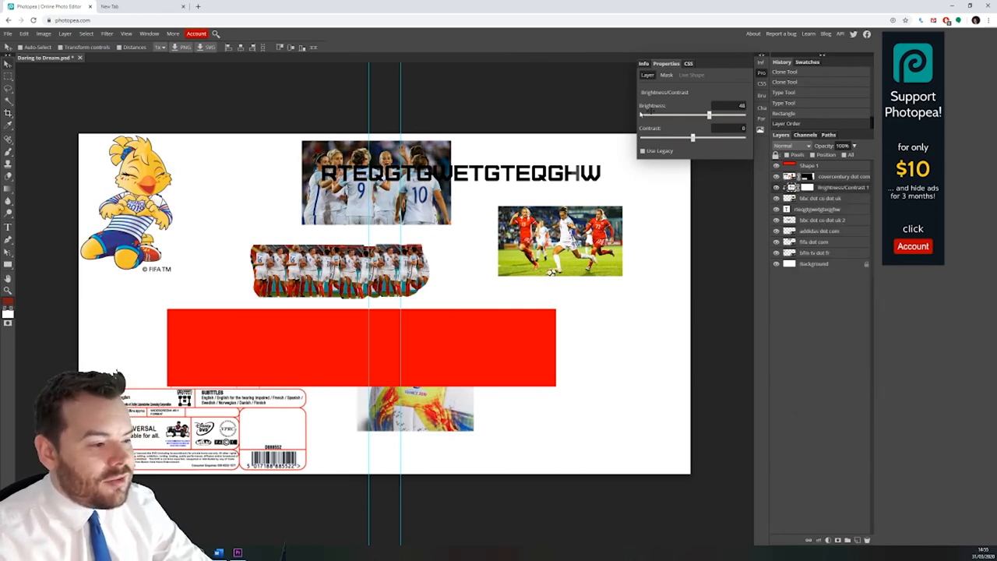
pyautogui.moveTo(709, 115); pyautogui.dragTo(653, 115)
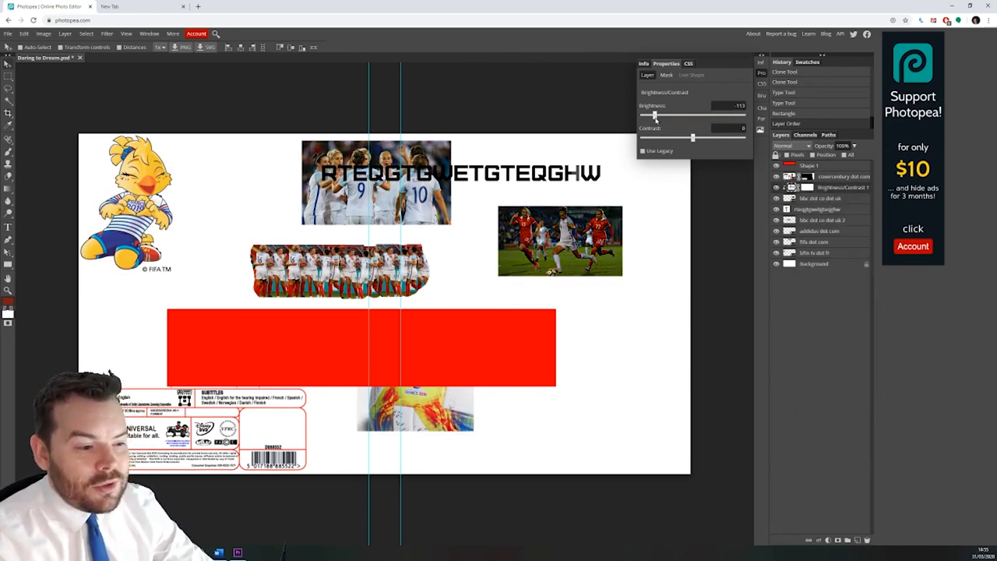
pyautogui.moveTo(653, 115); pyautogui.dragTo(703, 114)
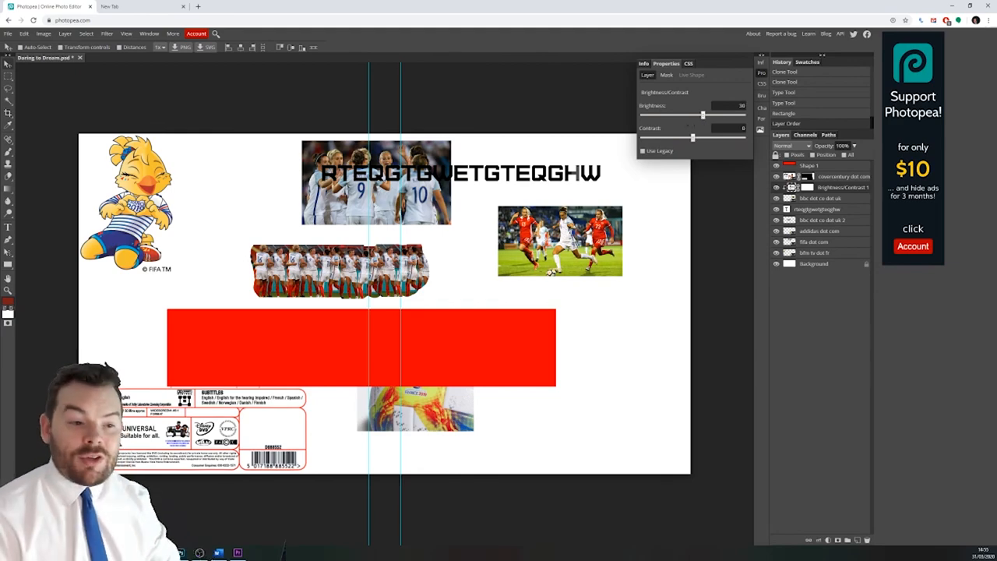